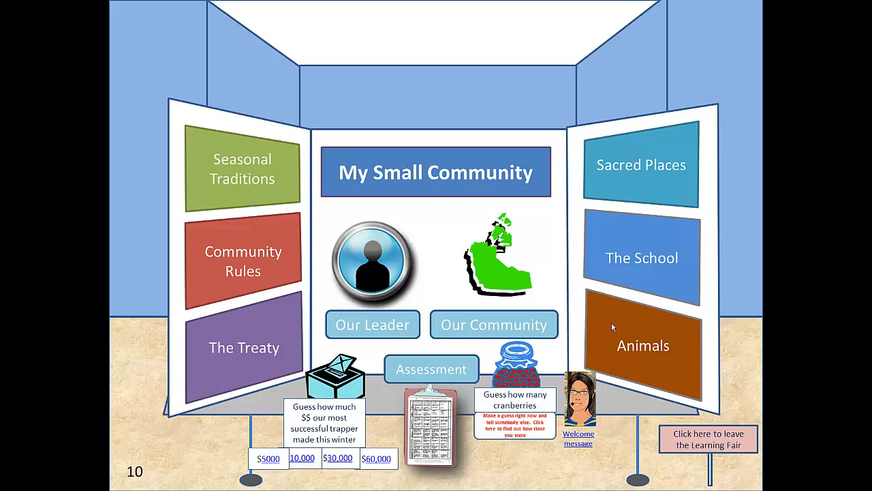
mouse_move(262, 346)
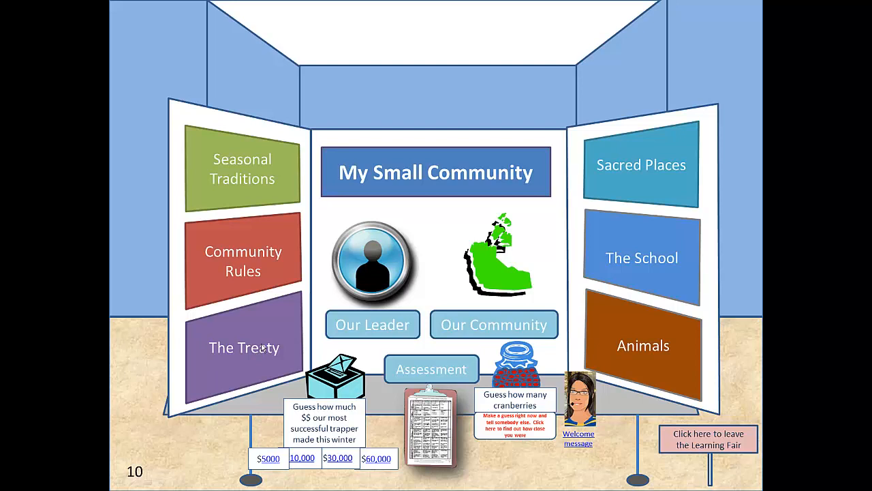
mouse_move(226, 338)
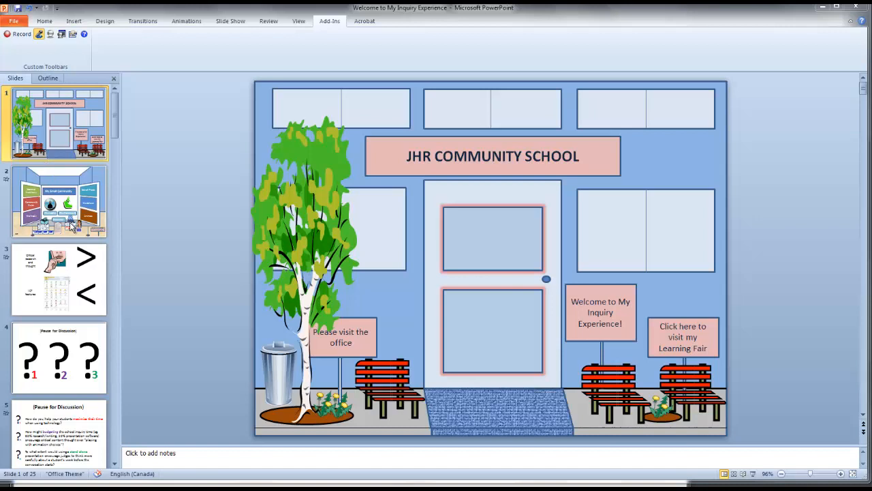
mouse_move(71, 217)
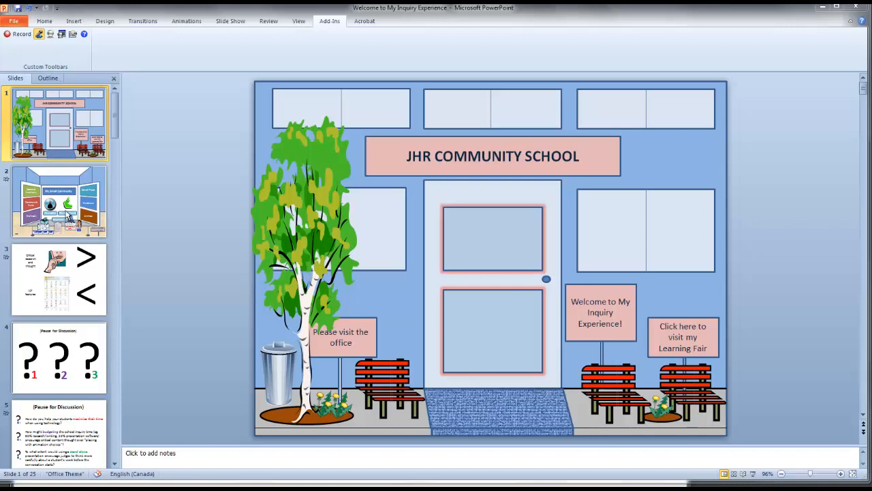
mouse_move(224, 26)
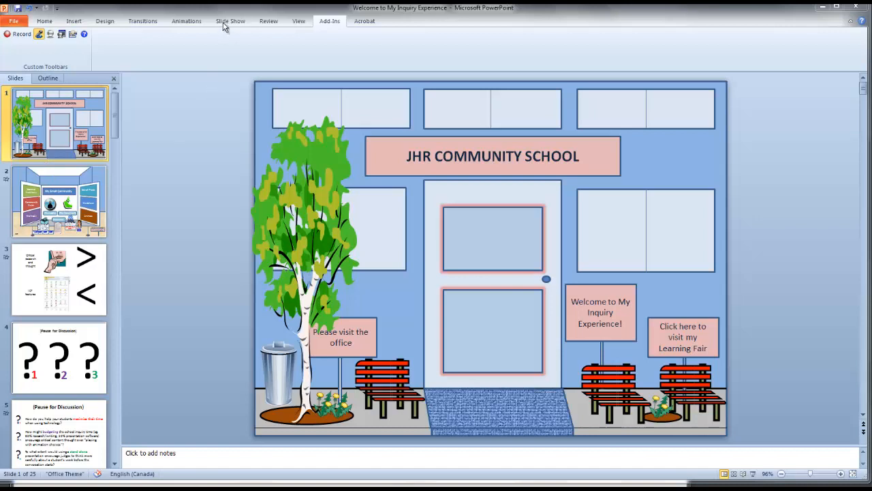
Link the welcome sign on the entrance slide to Slide 2 via Edit Hyperlink
click(230, 20)
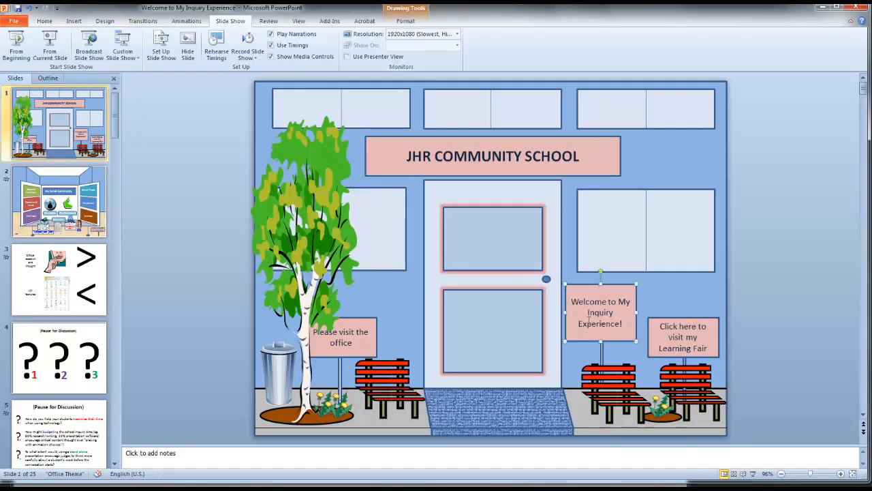
double_click(588, 302)
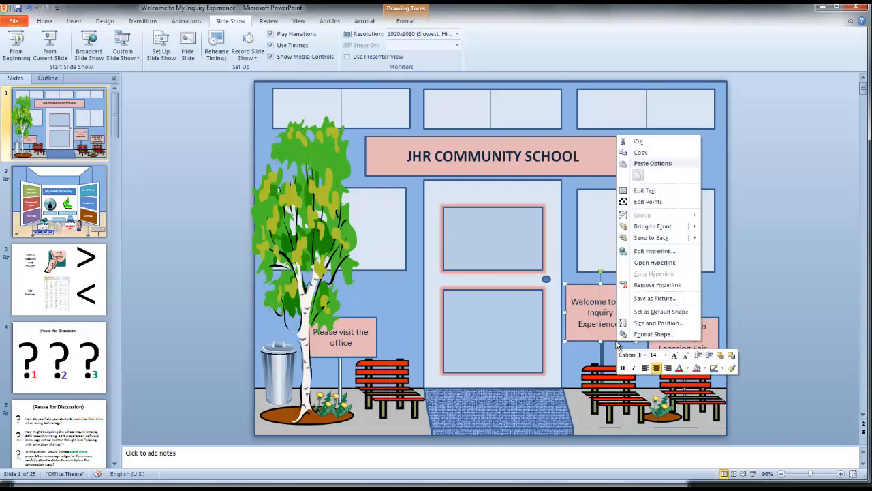
click(655, 251)
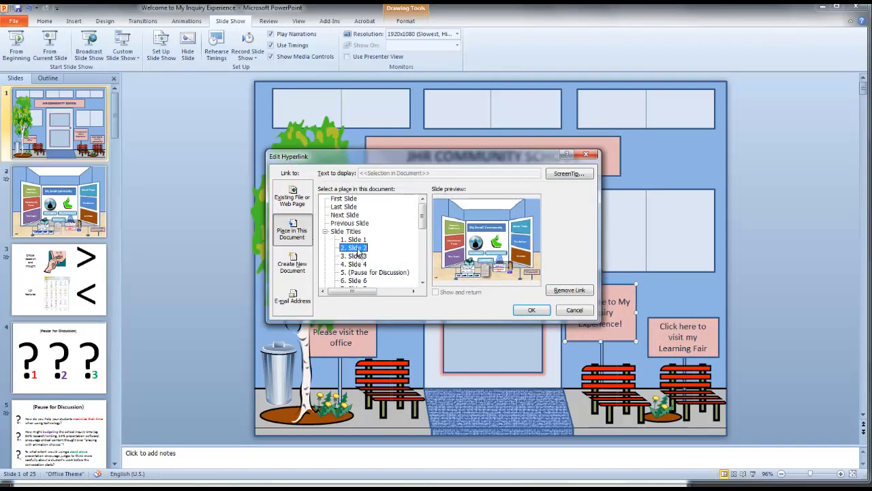
click(532, 310)
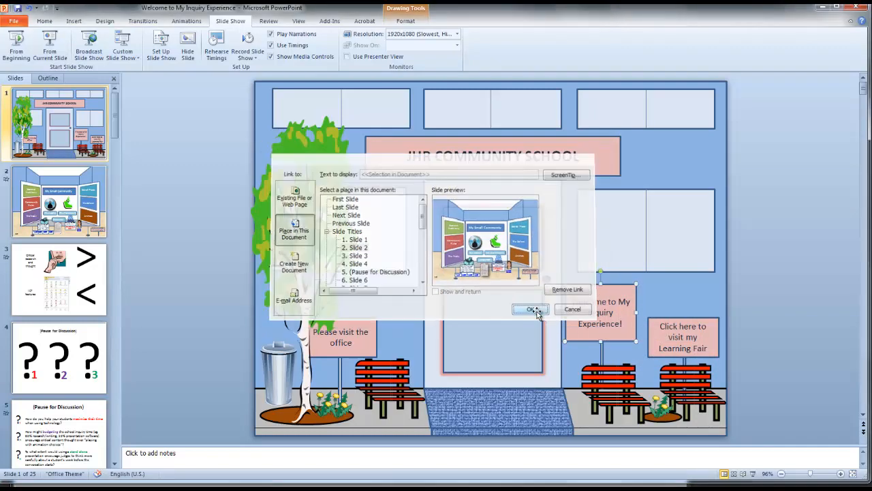
click(530, 308)
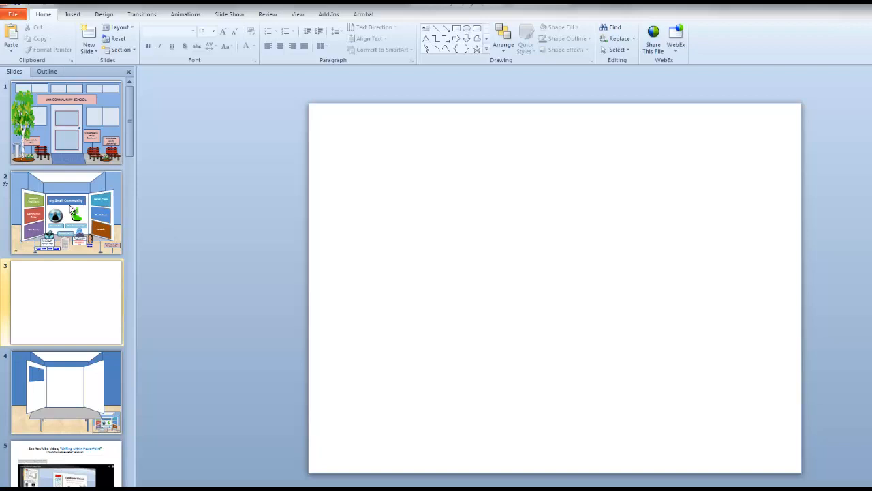
mouse_move(73, 216)
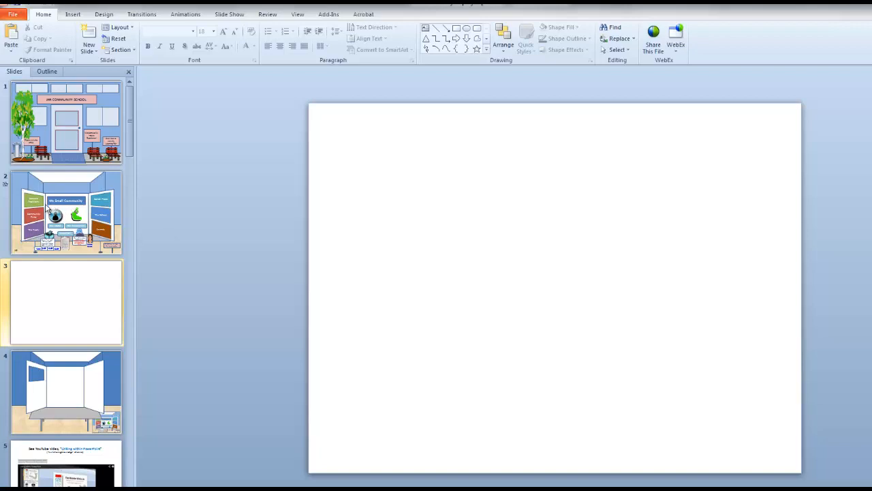
mouse_move(433, 296)
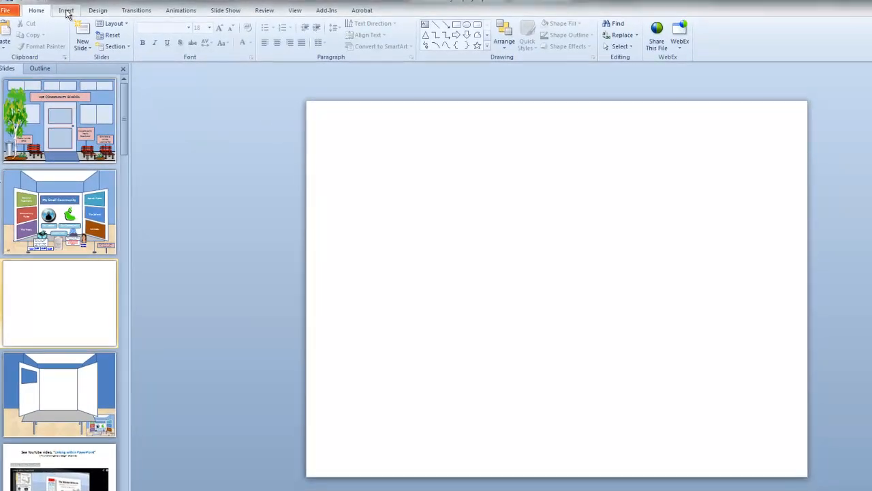
Draw a rectangle covering the lower half of the blank slide
click(65, 11)
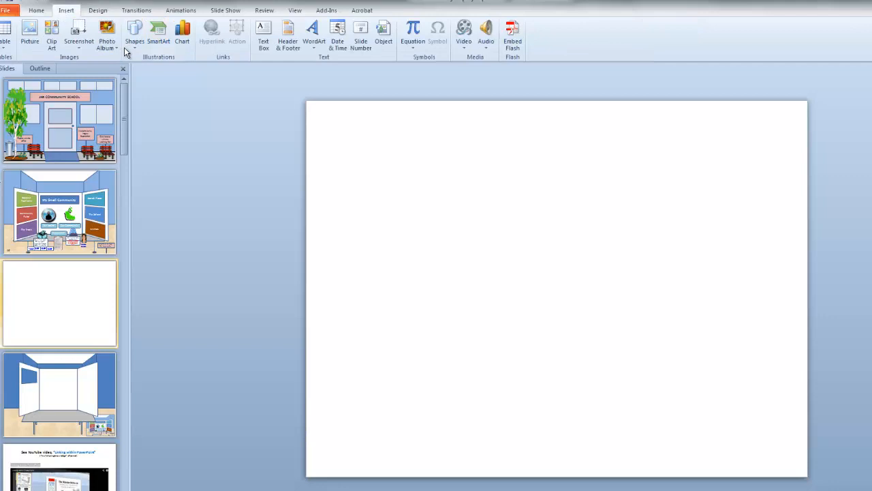
click(136, 31)
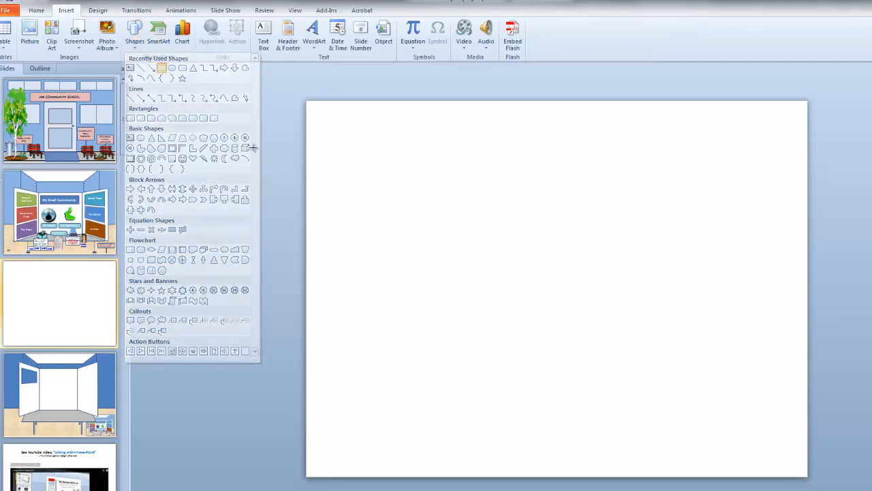
drag(306, 273, 638, 447)
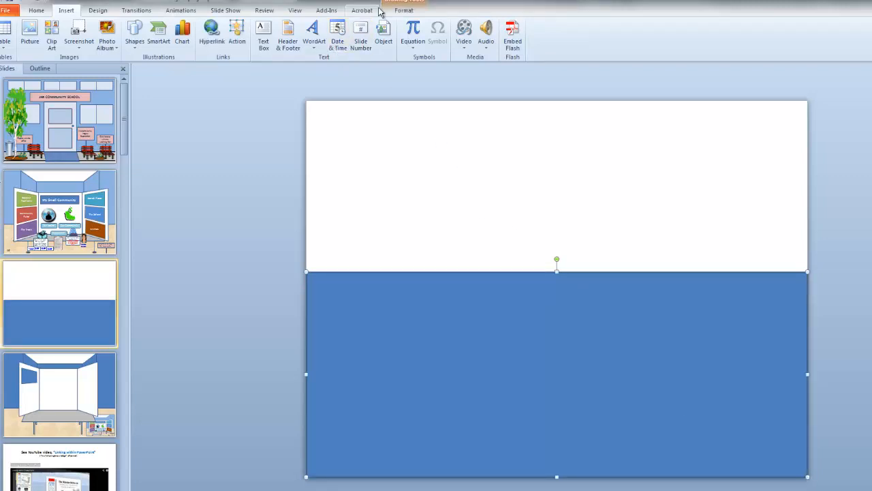
mouse_move(413, 11)
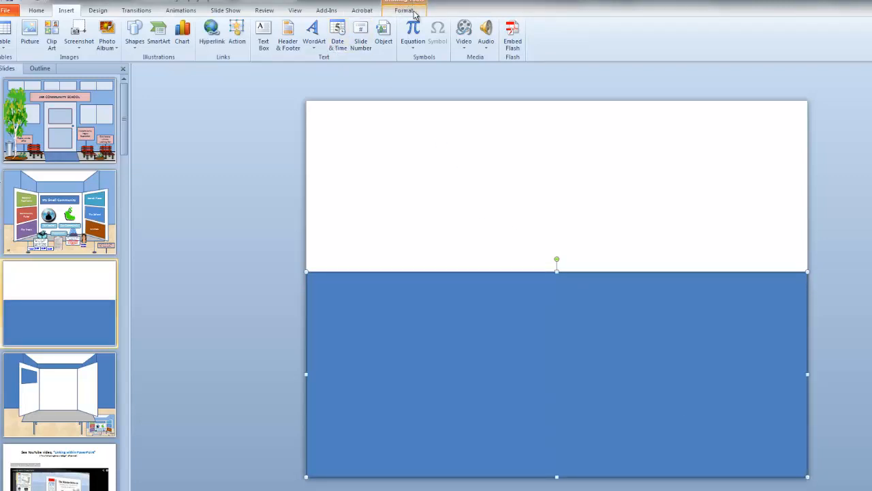
Fill the rectangle with the sandy beige parchment texture
click(413, 11)
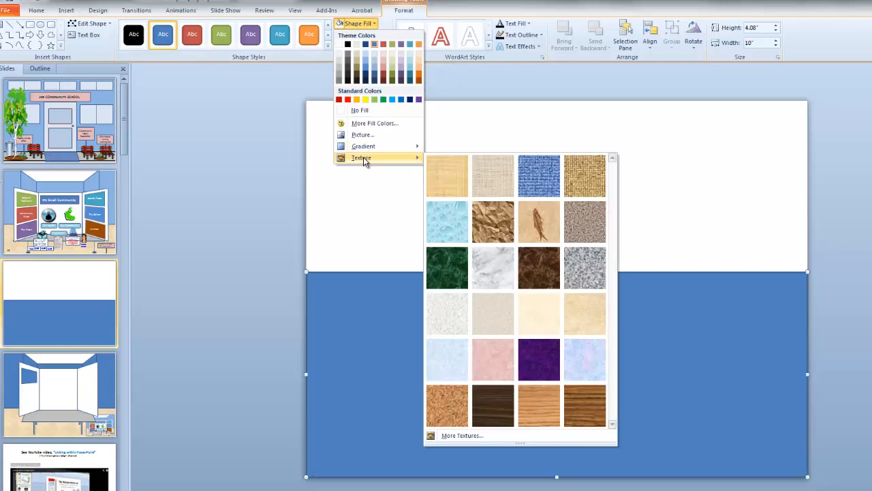
click(583, 313)
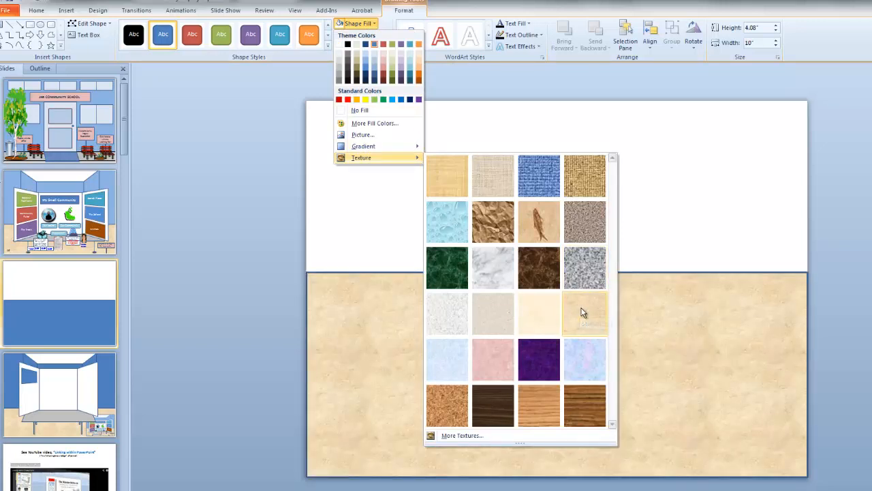
click(585, 313)
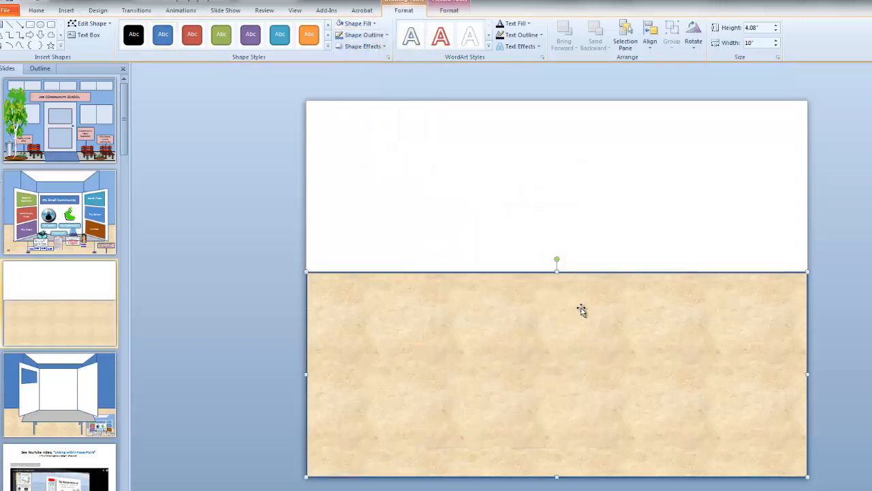
mouse_move(475, 302)
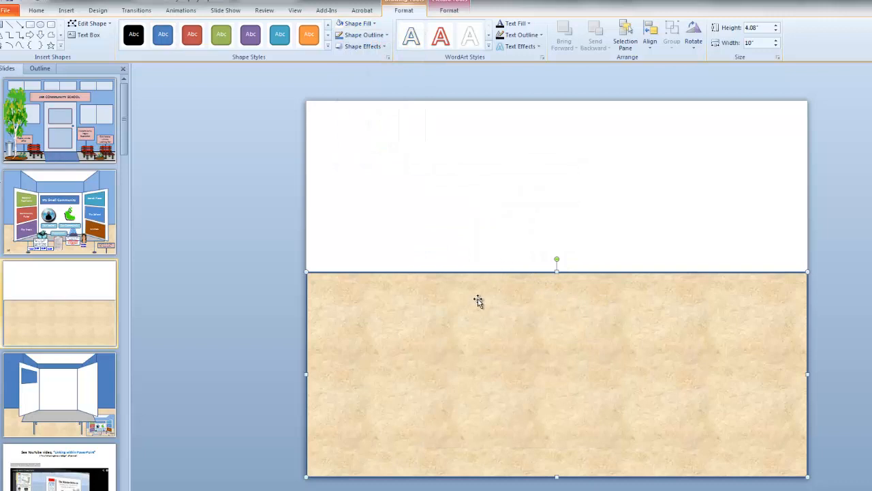
mouse_move(425, 282)
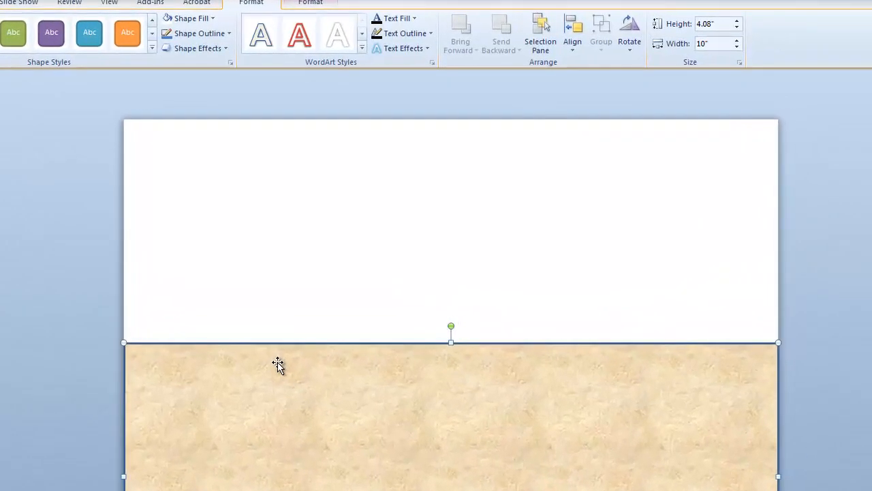
mouse_move(288, 363)
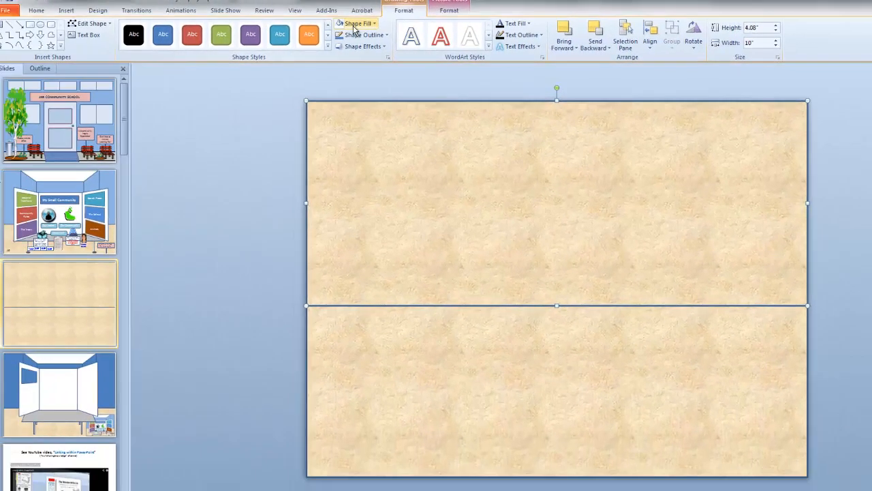
Fill the duplicated top-half rectangle with white
click(357, 23)
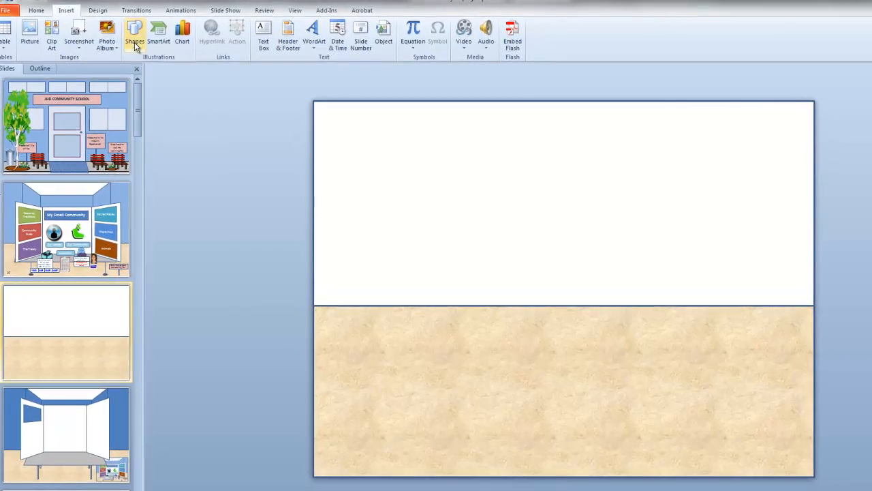
Draw a tall blue rectangle down the slide's left edge as a wall
click(133, 32)
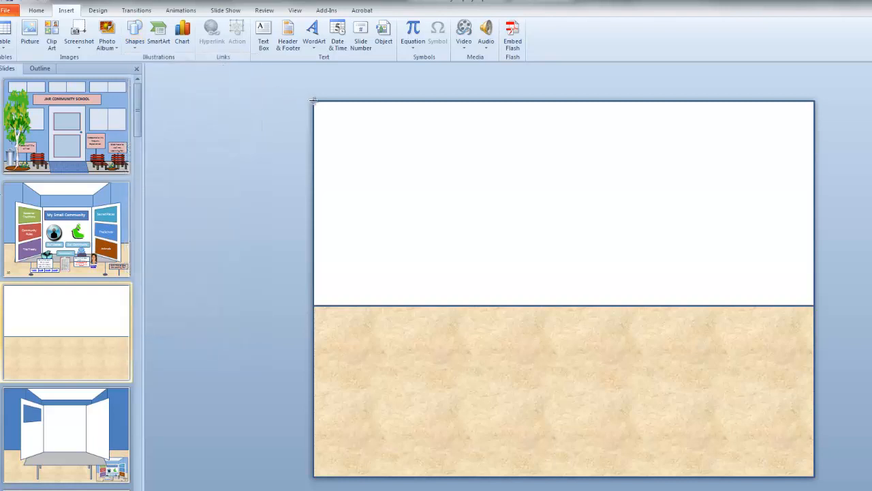
drag(313, 102, 401, 360)
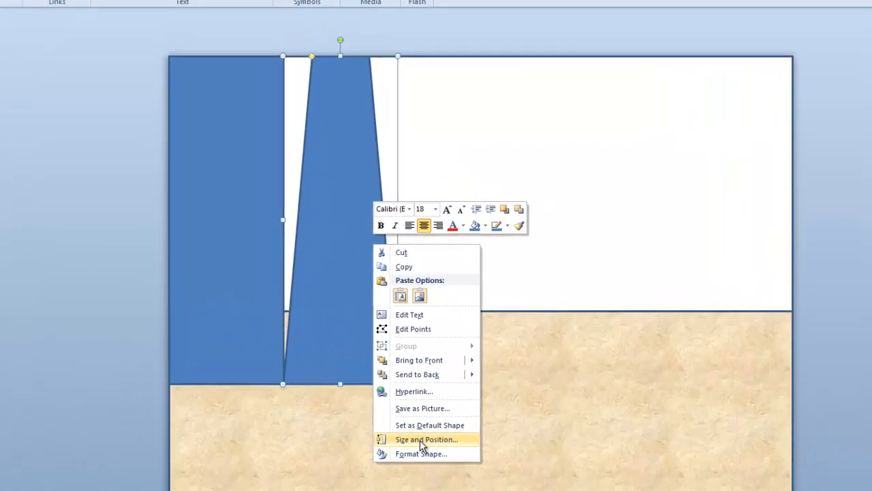
Rotate the blue trapezoid to 90 degrees in Size and Position
click(427, 439)
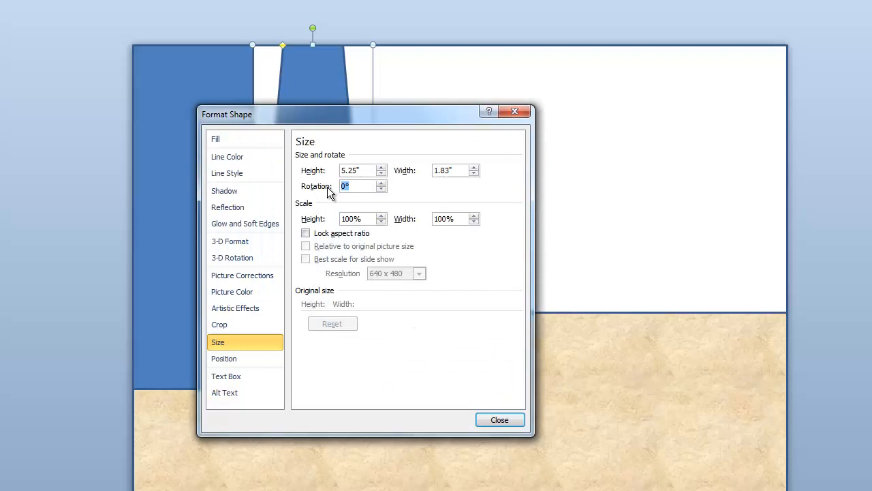
text(90)
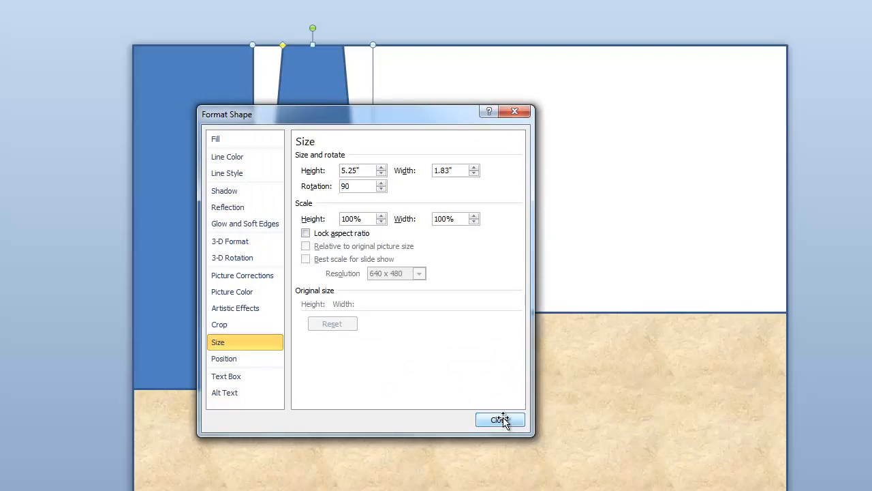
click(500, 420)
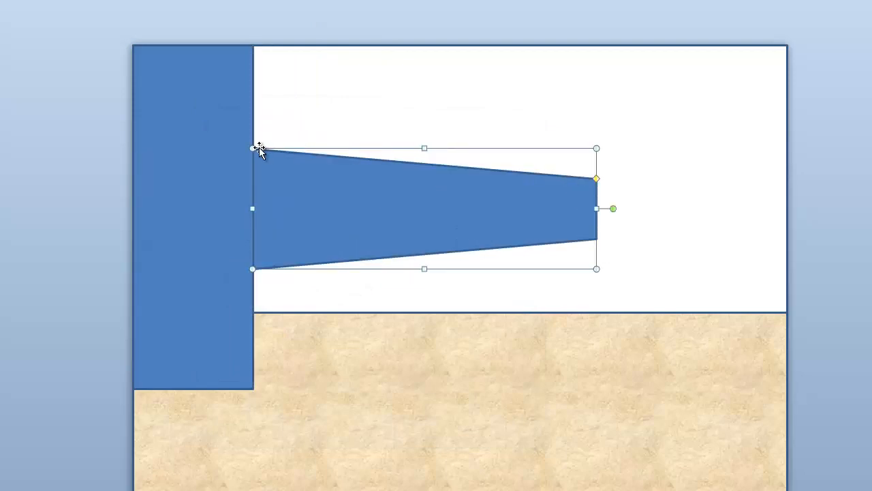
Stretch the trapezoid to the wall's full height and narrow it into a slim angled panel
drag(257, 149, 256, 49)
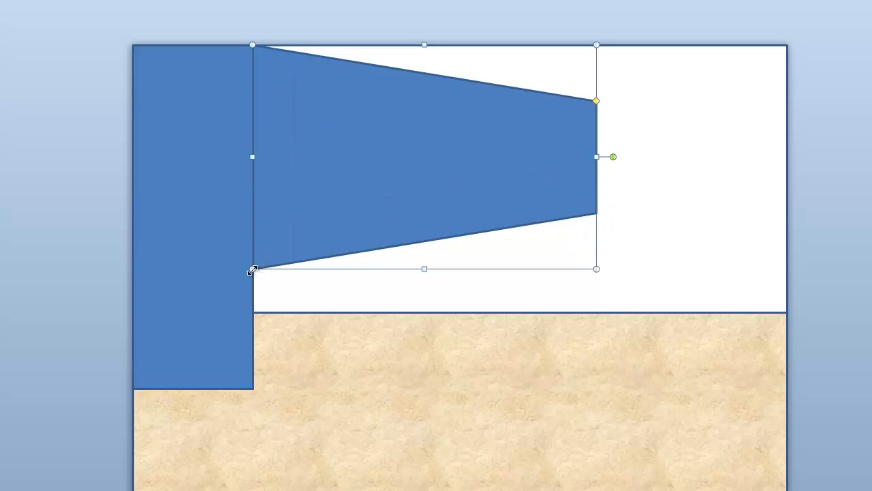
drag(254, 268, 253, 389)
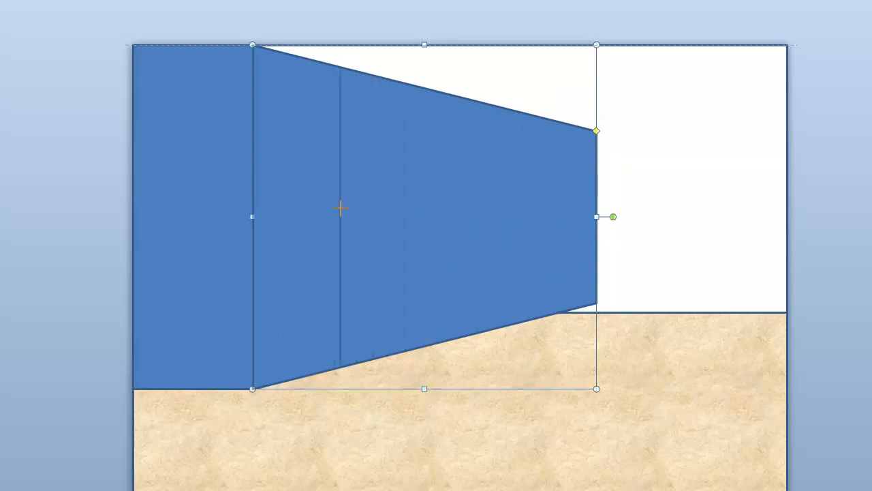
drag(612, 216, 353, 218)
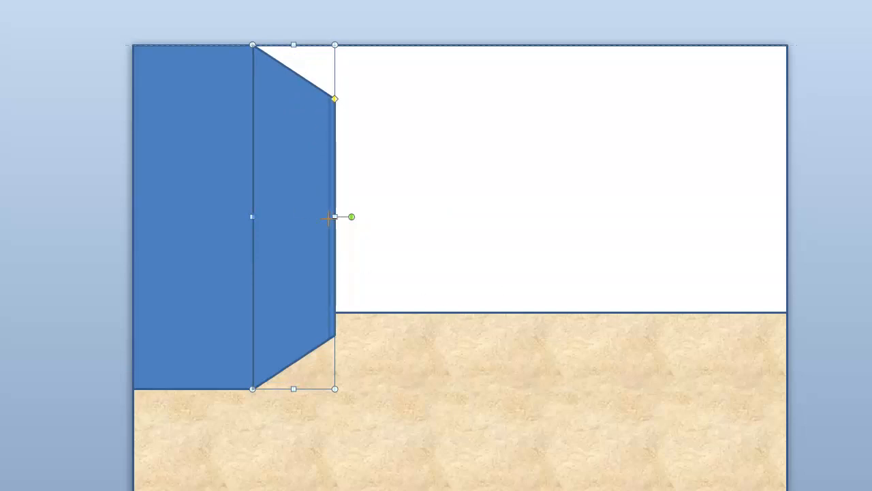
drag(334, 217, 324, 217)
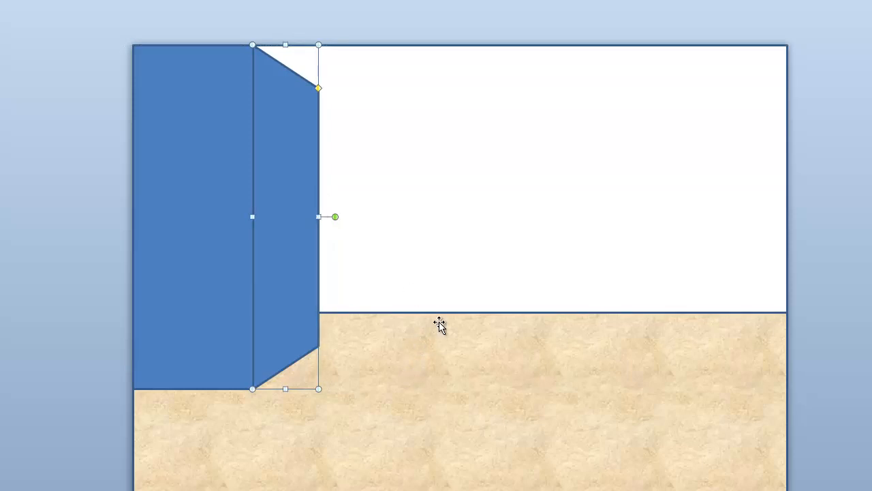
mouse_move(218, 254)
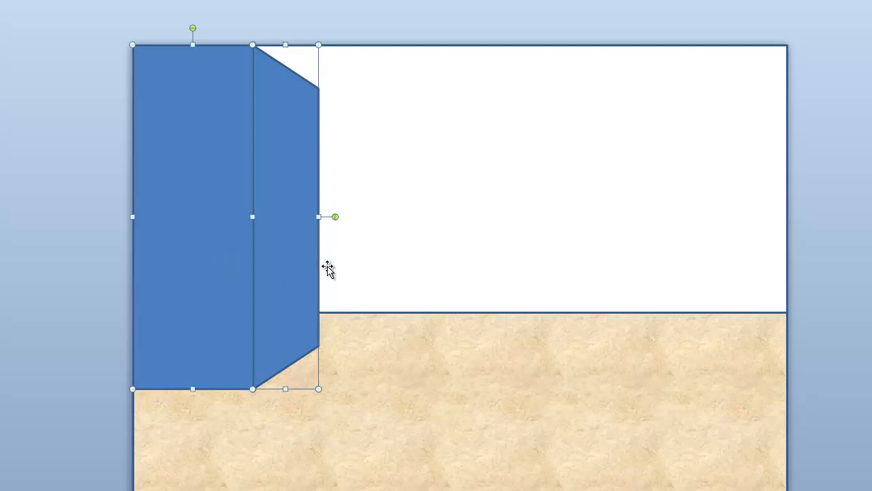
mouse_move(286, 247)
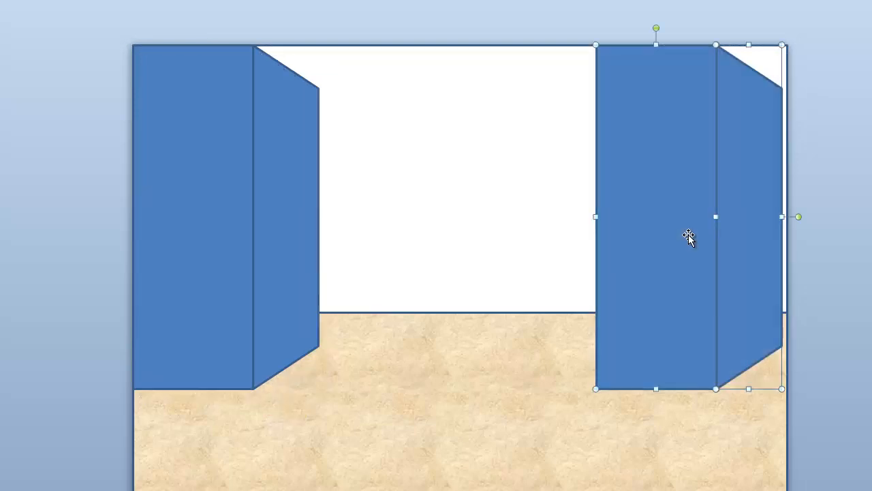
Copy the wall pieces to the right, group them and rotate 180° to mirror the wall
drag(689, 238, 651, 213)
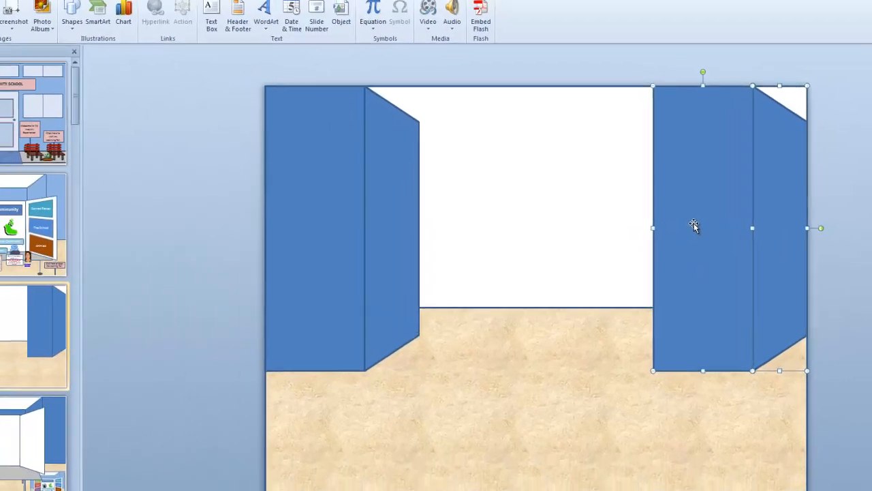
right_click(694, 226)
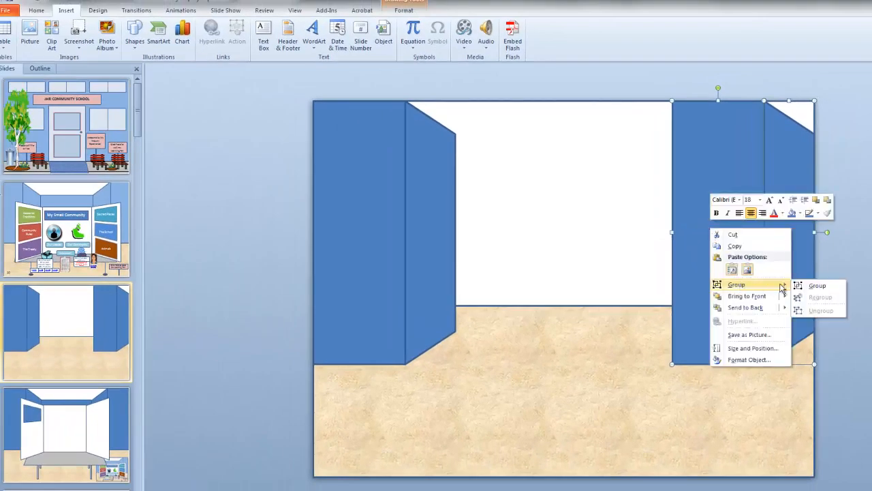
click(817, 285)
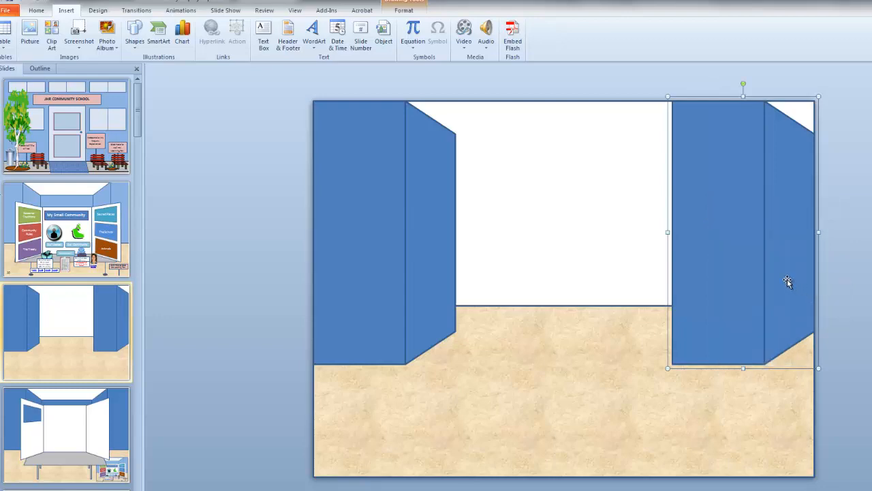
mouse_move(736, 254)
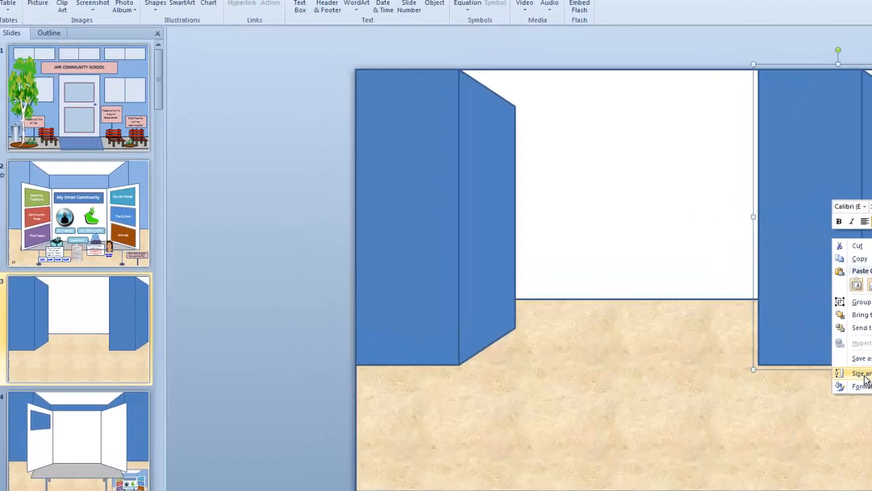
click(856, 372)
text(180)
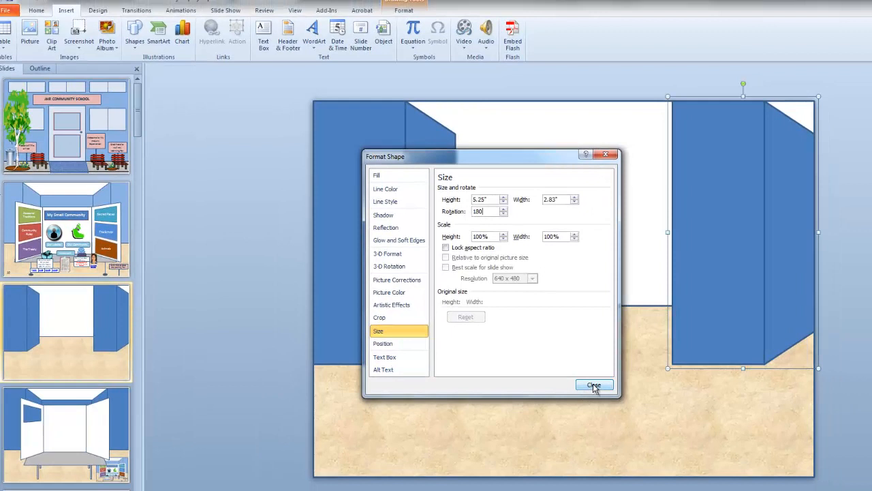
click(595, 385)
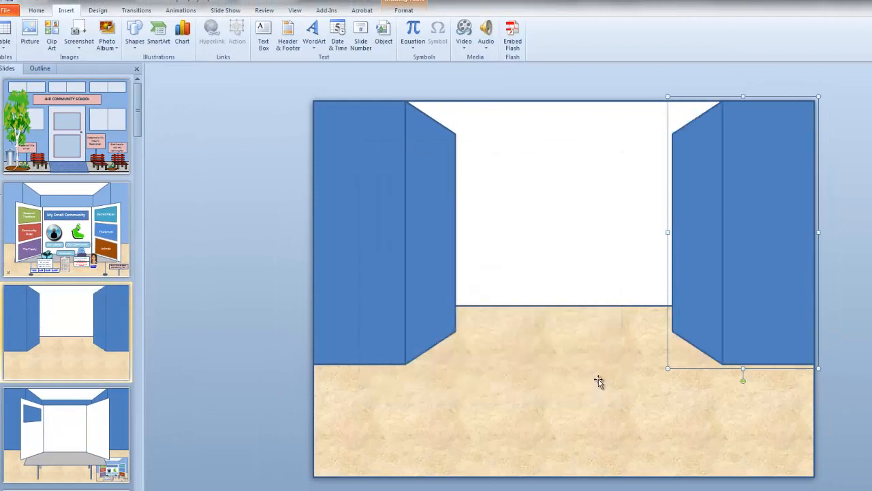
mouse_move(554, 270)
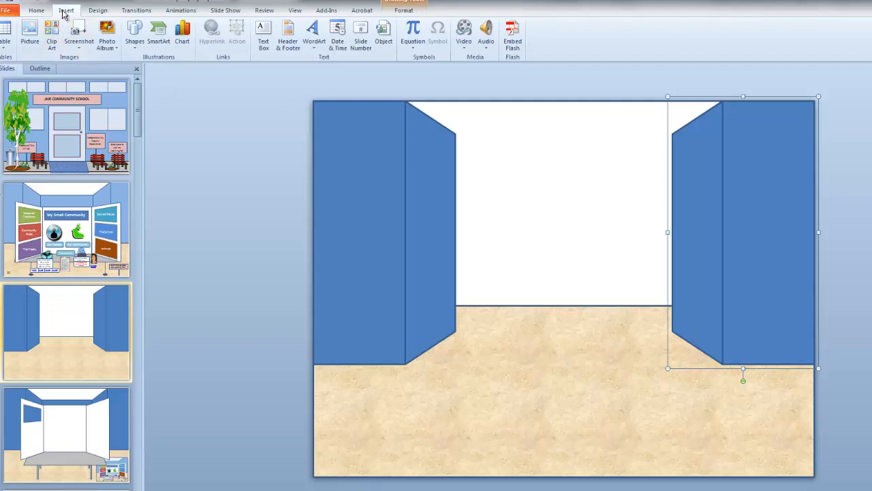
mouse_move(79, 20)
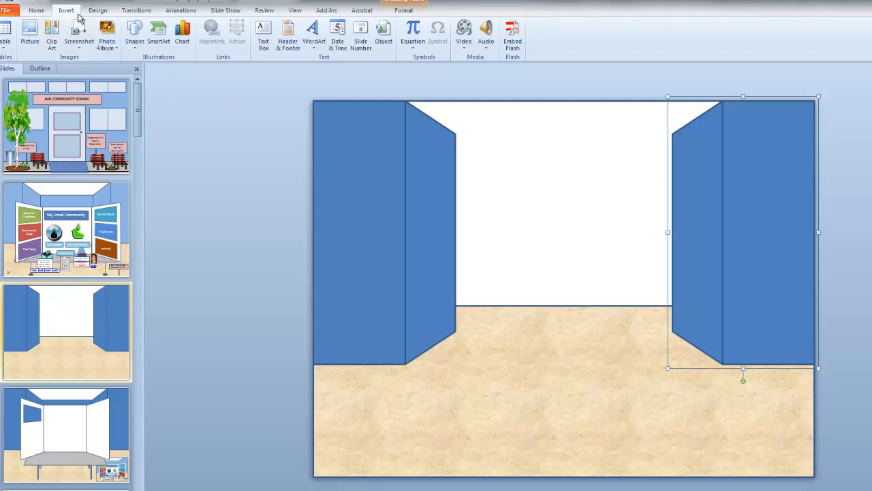
Draw a blue rectangle between the side walls as the back wall
click(134, 30)
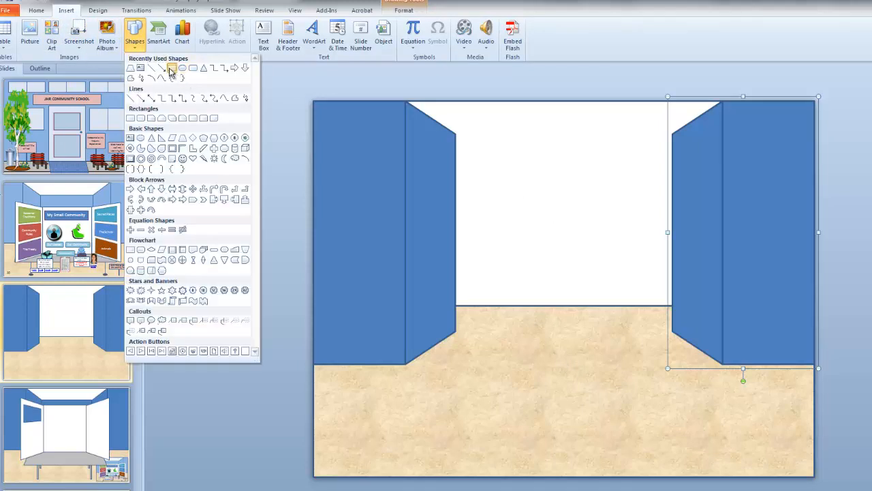
drag(455, 128, 582, 285)
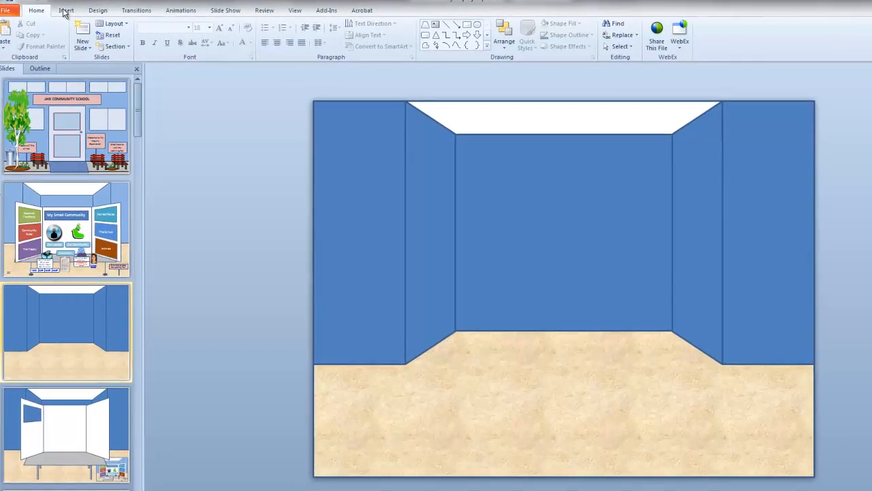
Draw a trapezoid tabletop on the floor and fill it grey
click(65, 10)
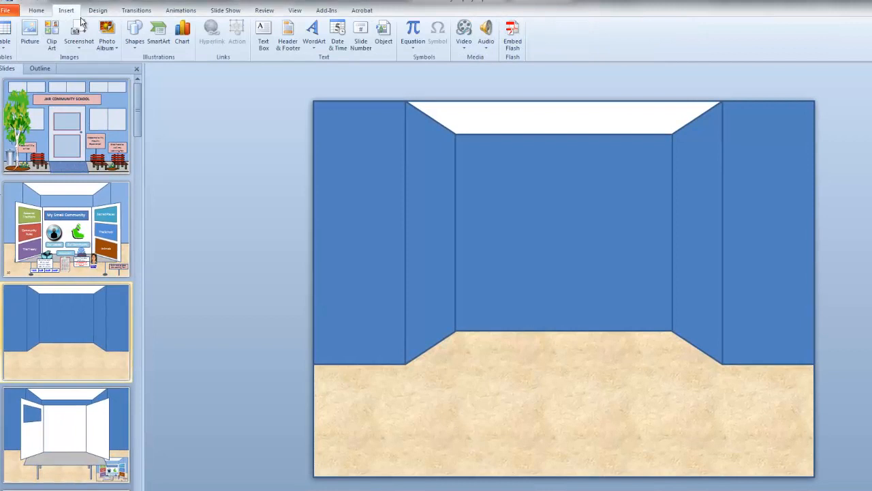
click(132, 29)
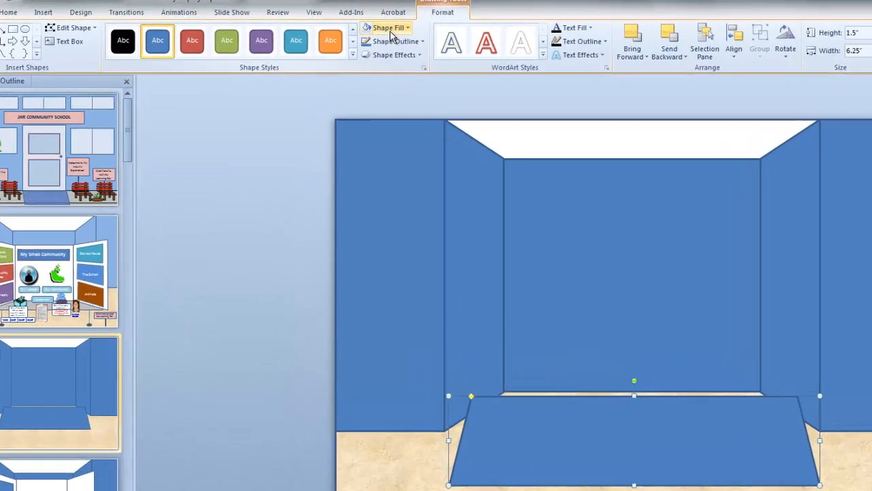
click(391, 27)
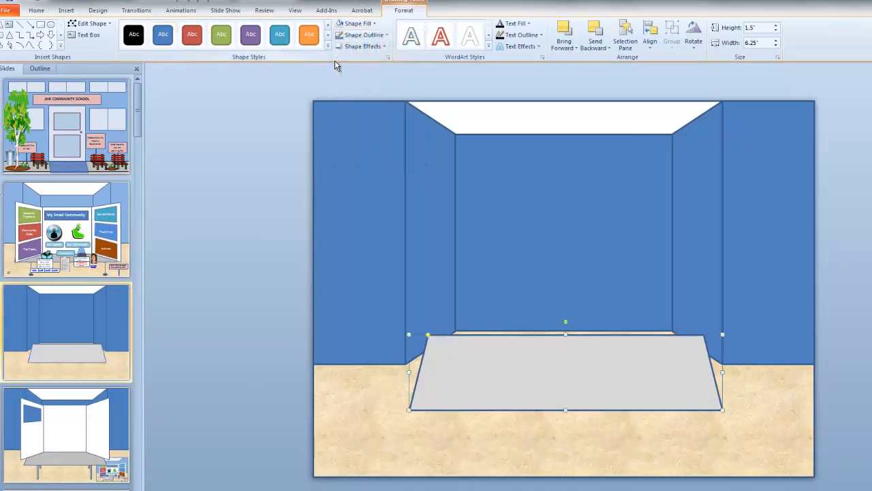
mouse_move(65, 10)
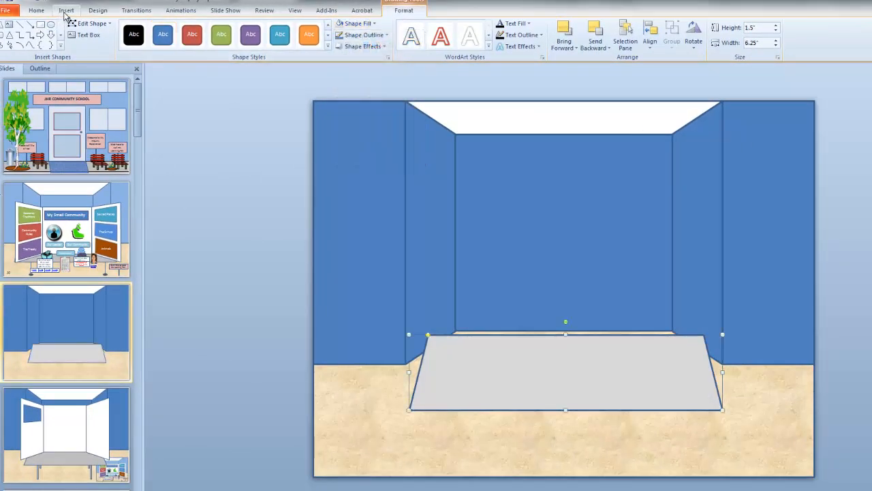
Draw two thin grey legs under the left side and group them
click(66, 9)
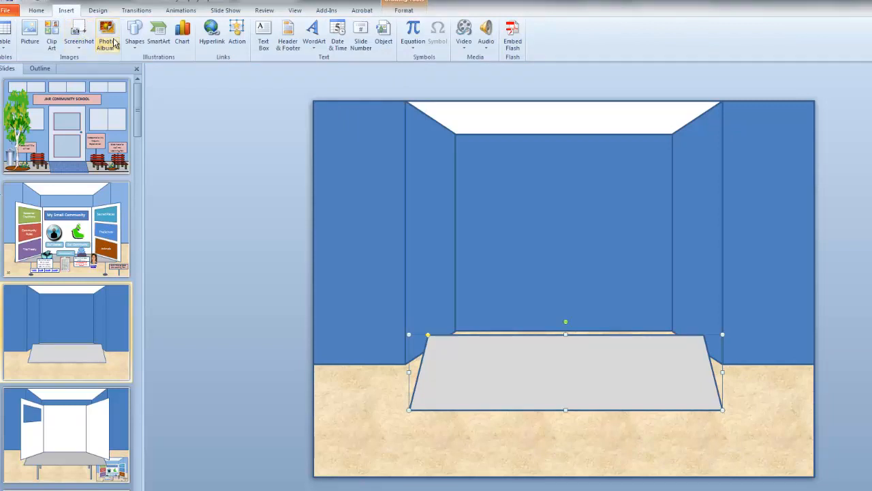
click(133, 30)
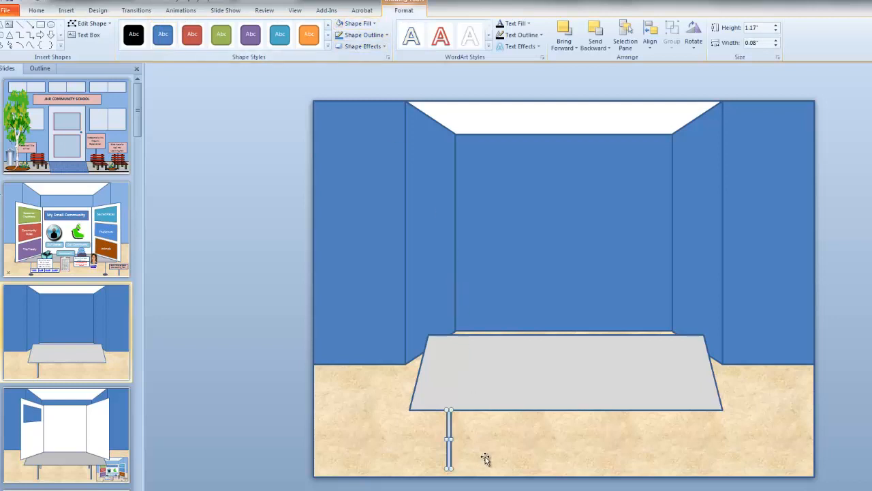
mouse_move(504, 472)
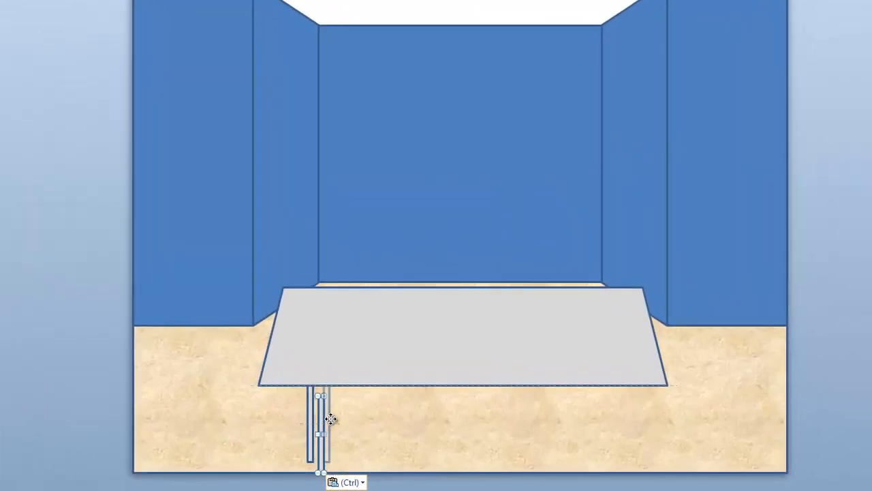
right_click(327, 420)
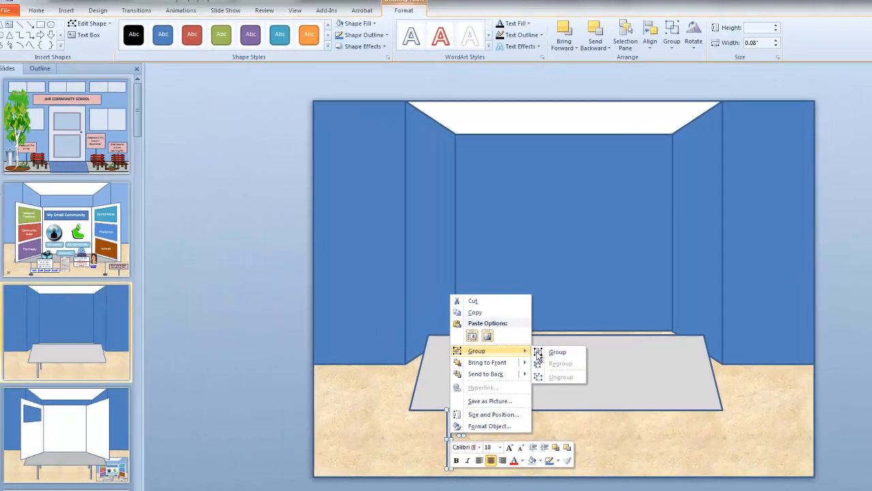
click(557, 352)
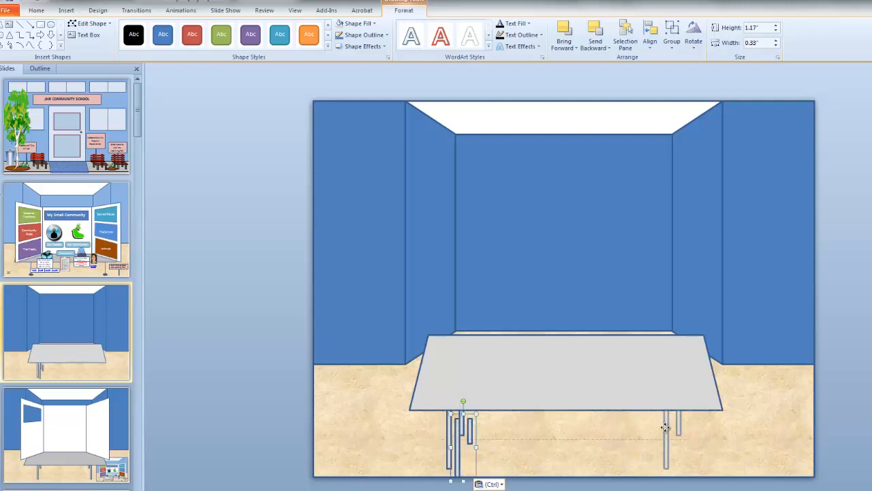
Copy the leg pair under the right side and flip it horizontally
drag(474, 443, 670, 436)
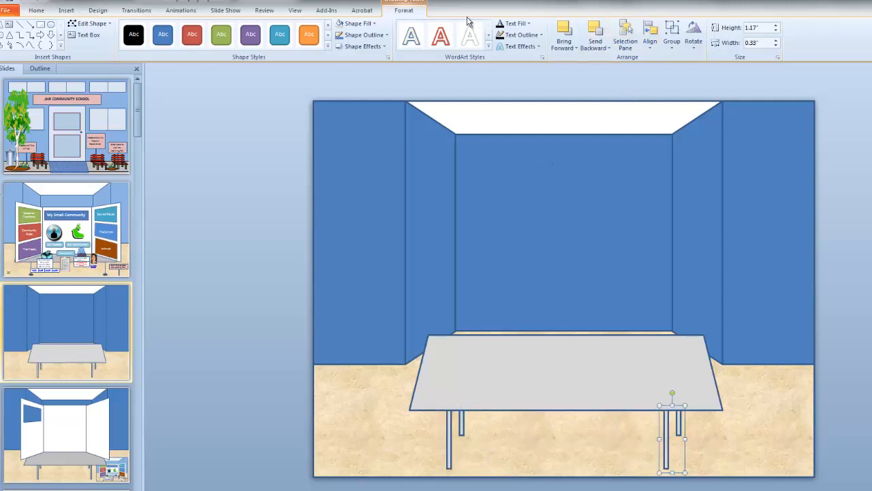
click(691, 30)
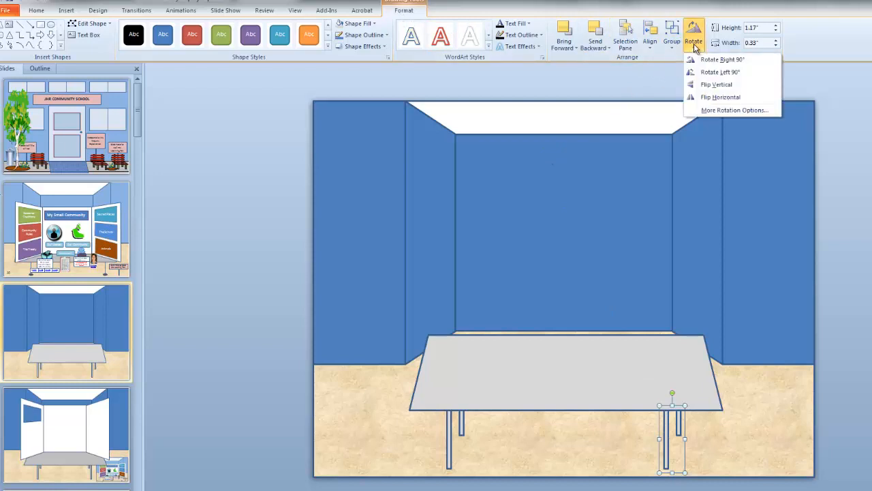
click(715, 107)
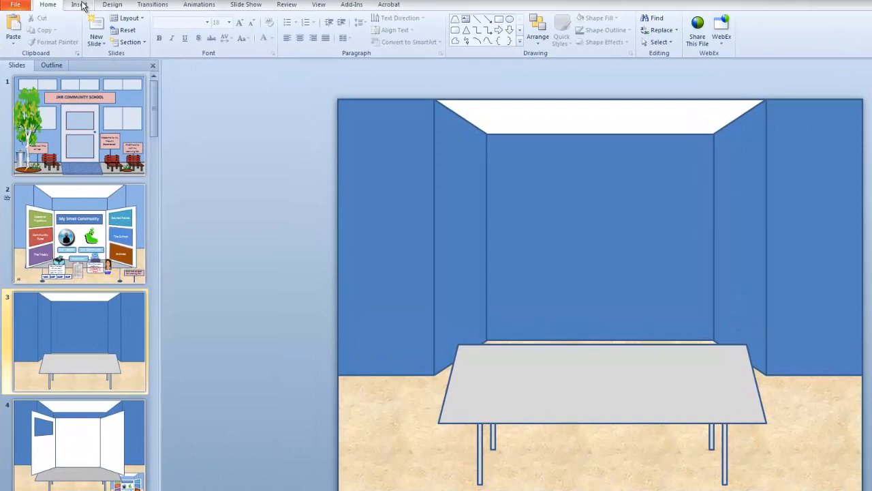
Draw a white rectangle display board standing on the grey table
click(78, 4)
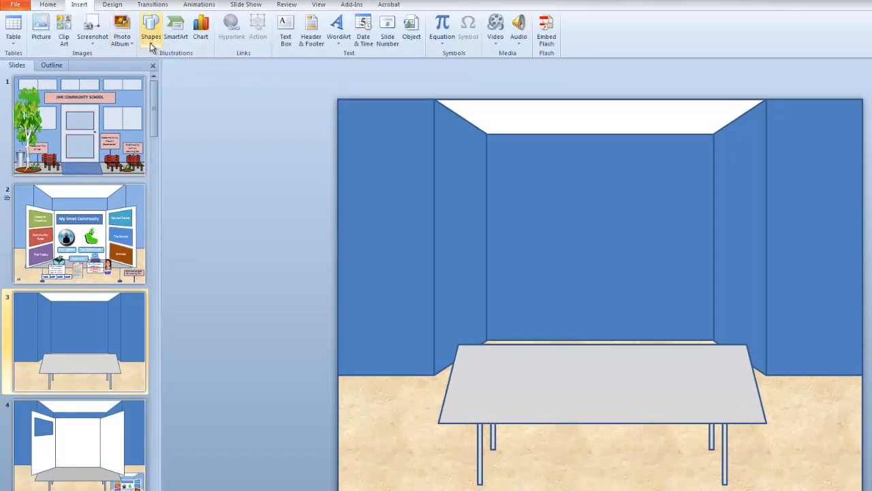
click(150, 32)
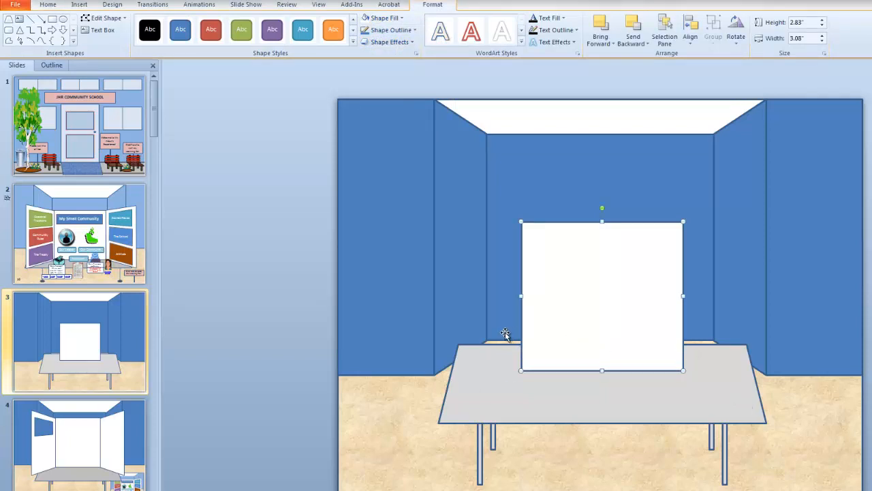
mouse_move(441, 247)
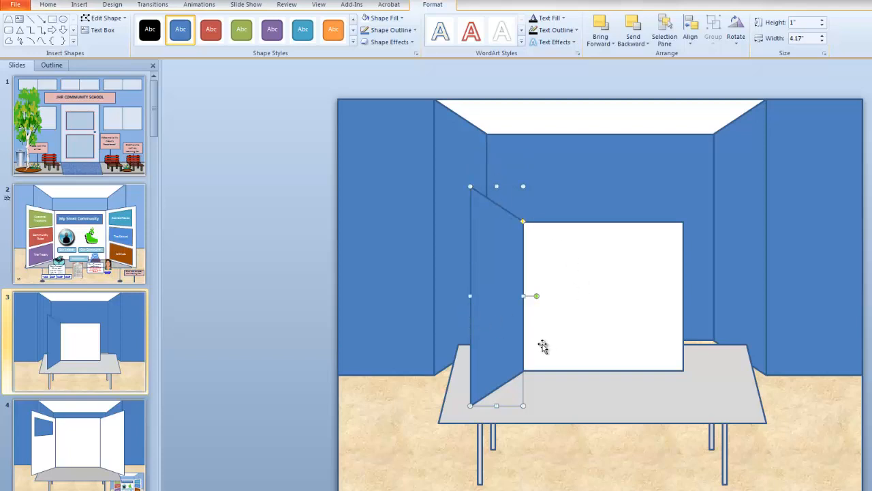
mouse_move(470, 298)
text(.7)
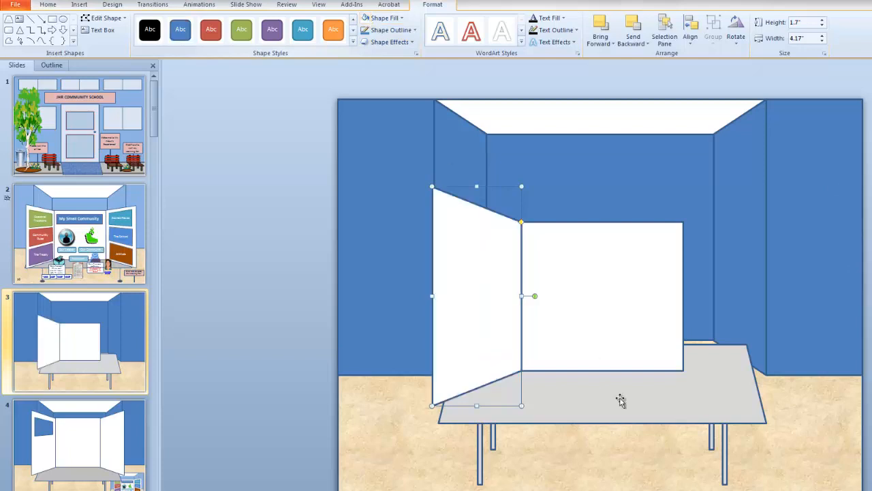
mouse_move(491, 338)
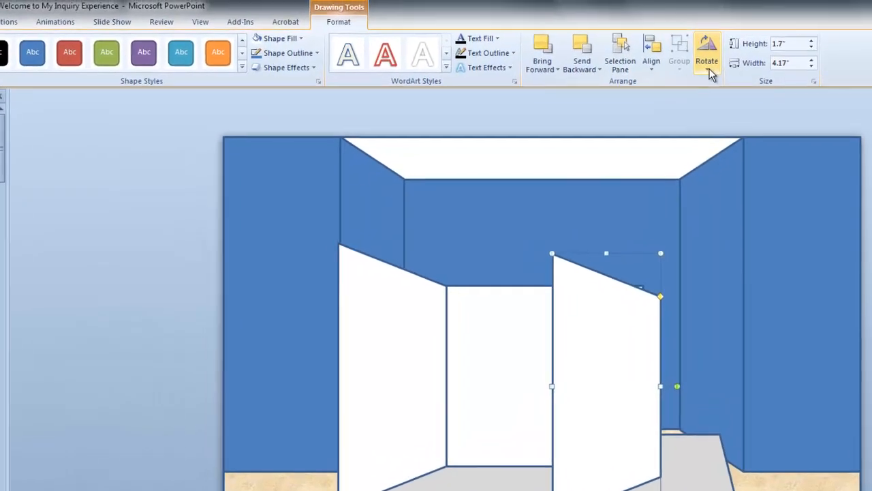
Flip the right-hand white panel horizontally so both side walls angle symmetrically
click(706, 52)
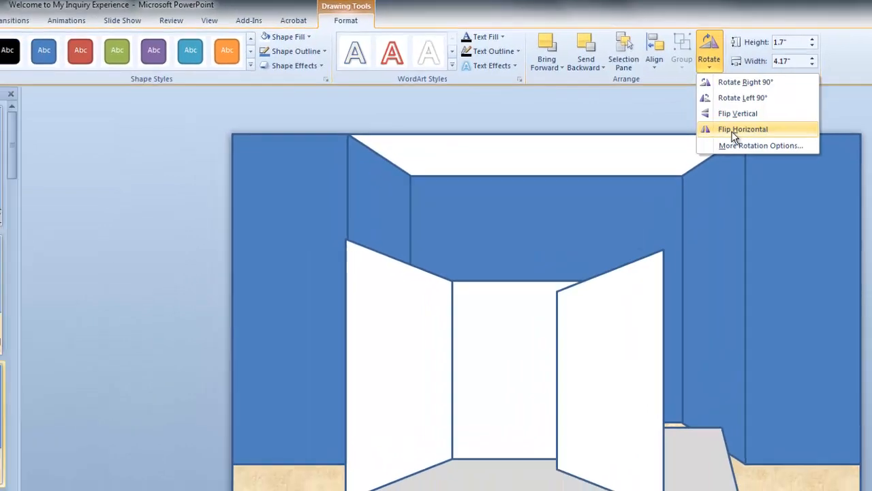
click(743, 128)
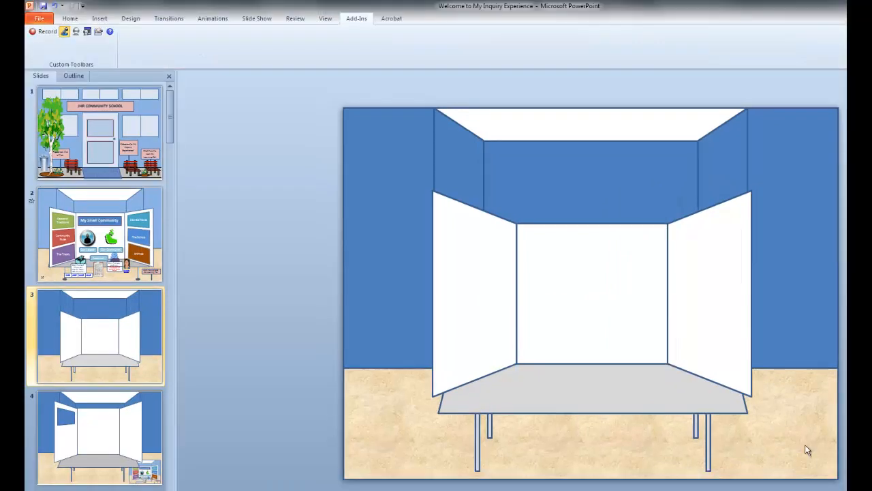
mouse_move(629, 342)
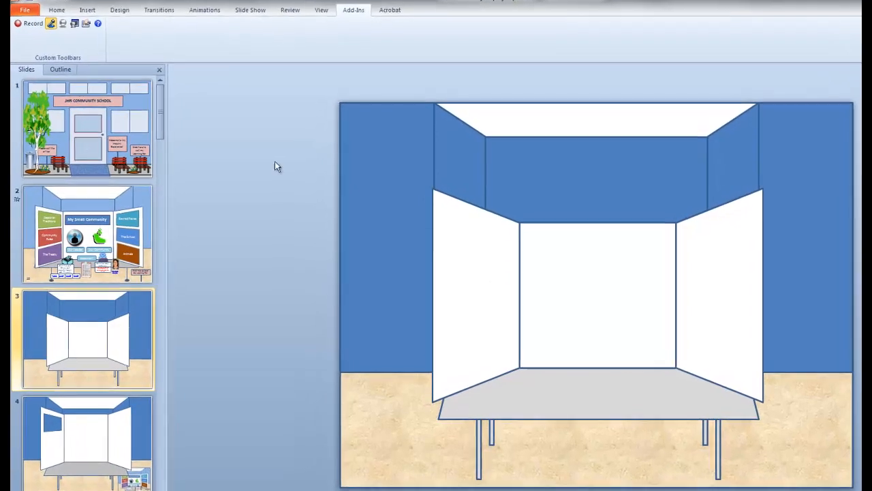
Draw a trapezoid frame on the left white wing and rotate it onto its side
click(84, 10)
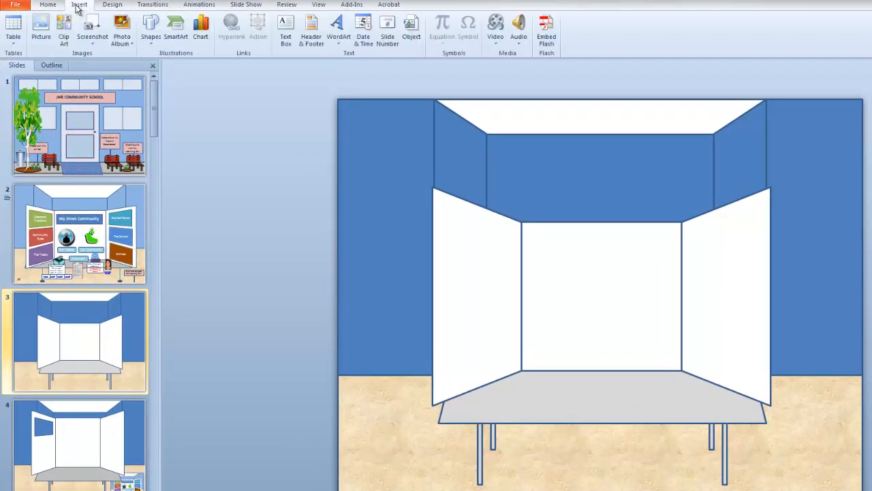
click(147, 33)
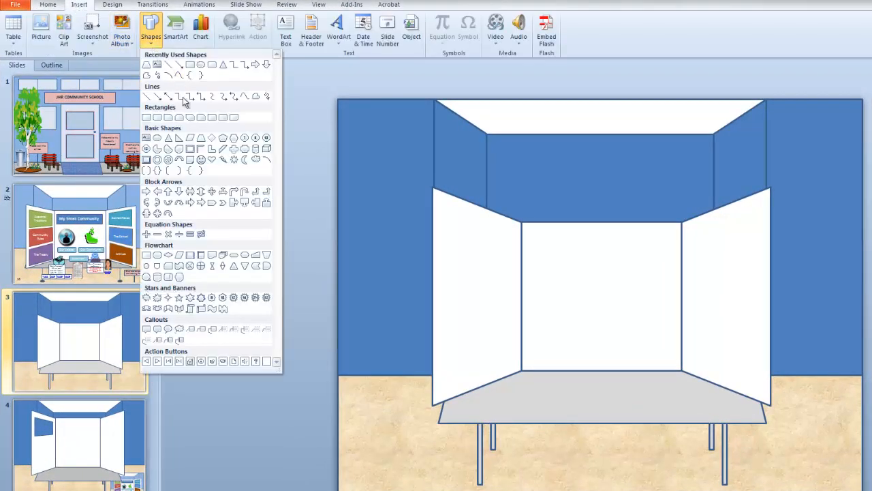
click(428, 244)
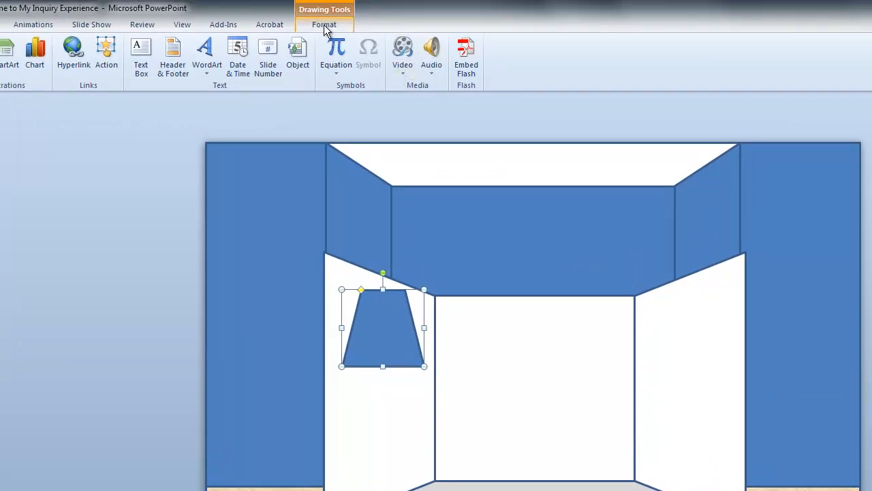
click(324, 24)
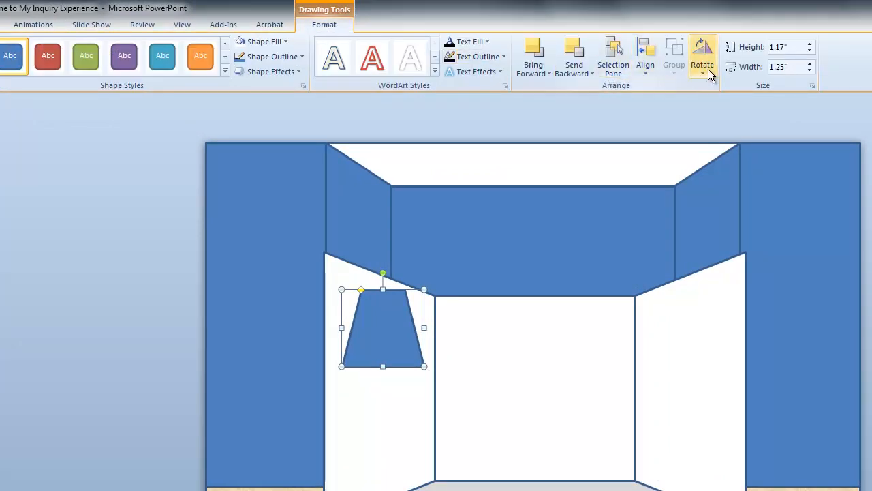
click(703, 55)
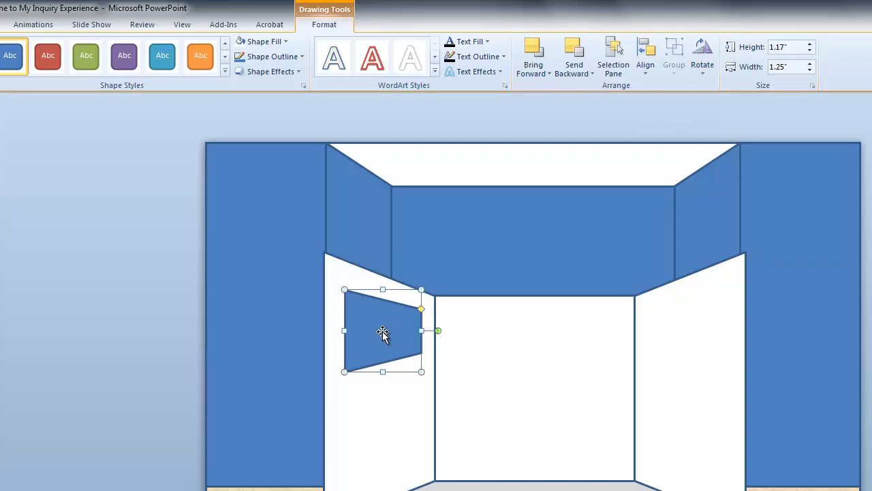
mouse_move(383, 325)
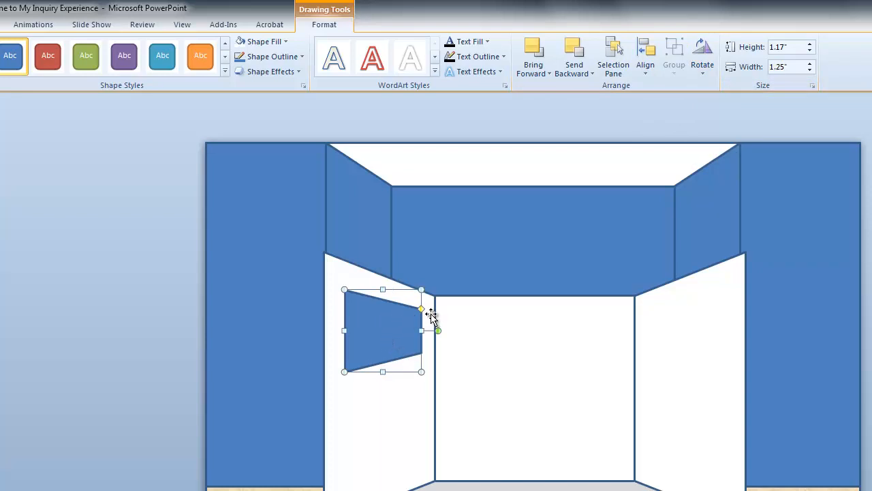
mouse_move(390, 343)
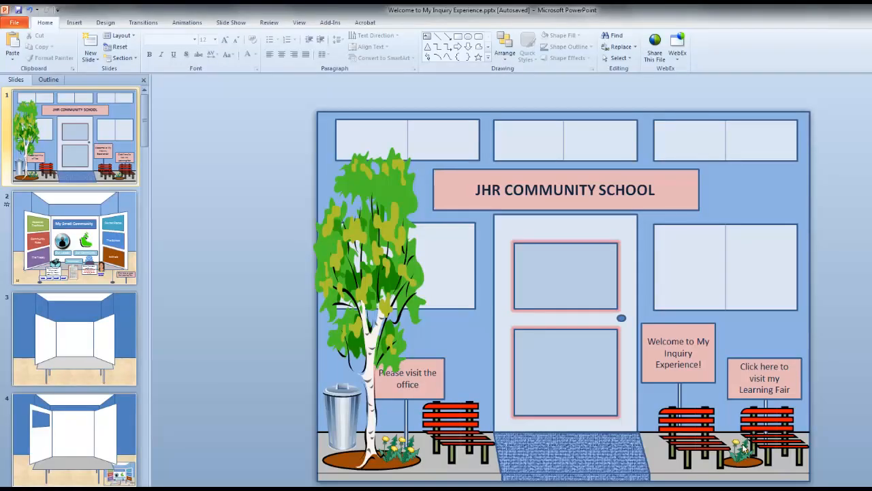
mouse_move(747, 450)
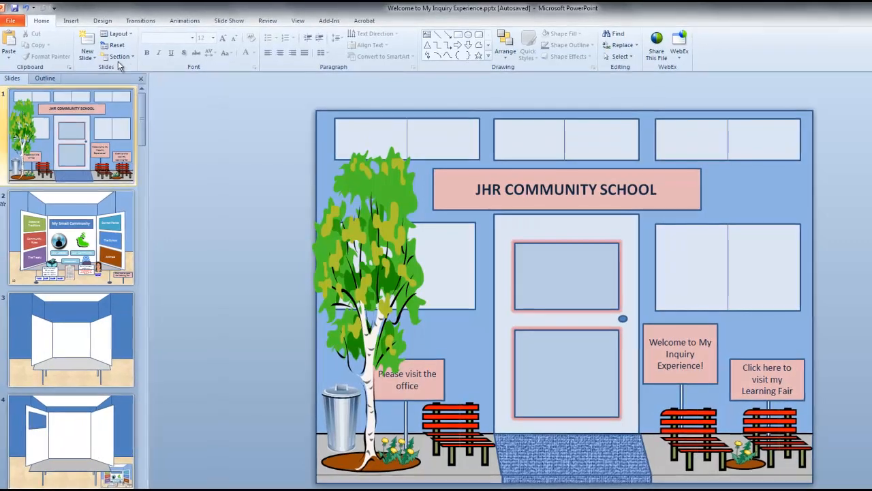
Insert an audio clip from a music file in the Music library onto the entrance slide
click(79, 19)
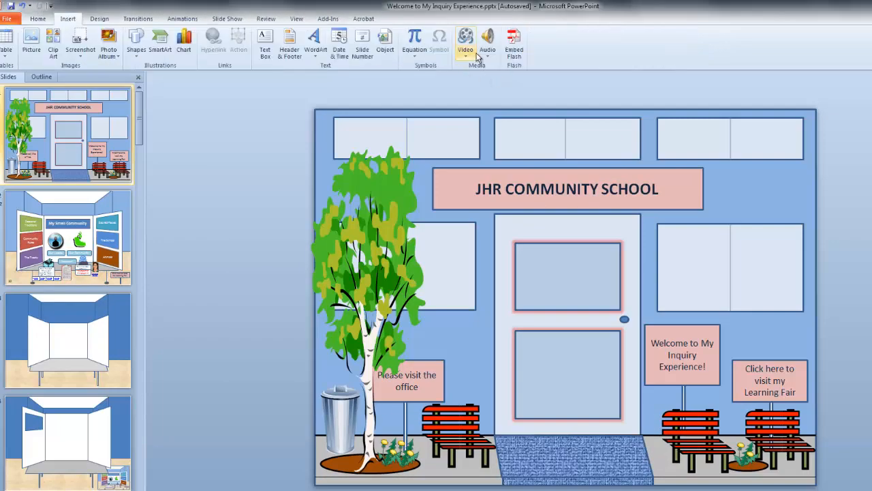
click(488, 38)
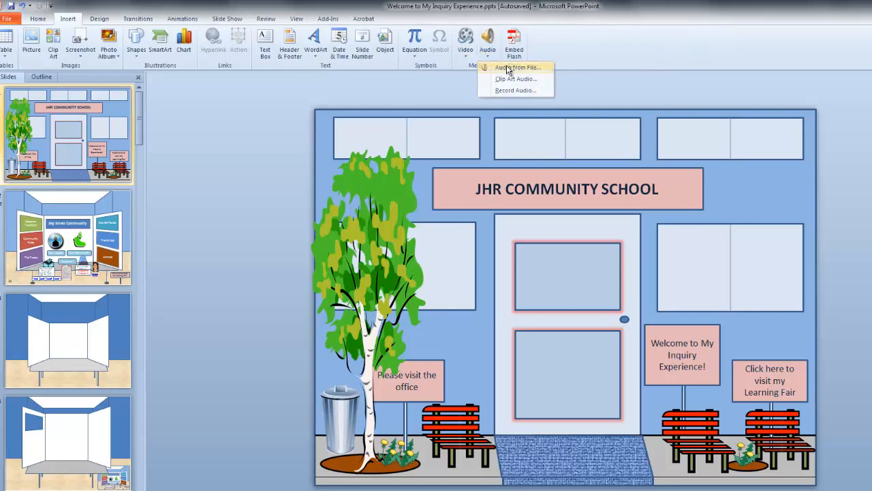
click(518, 68)
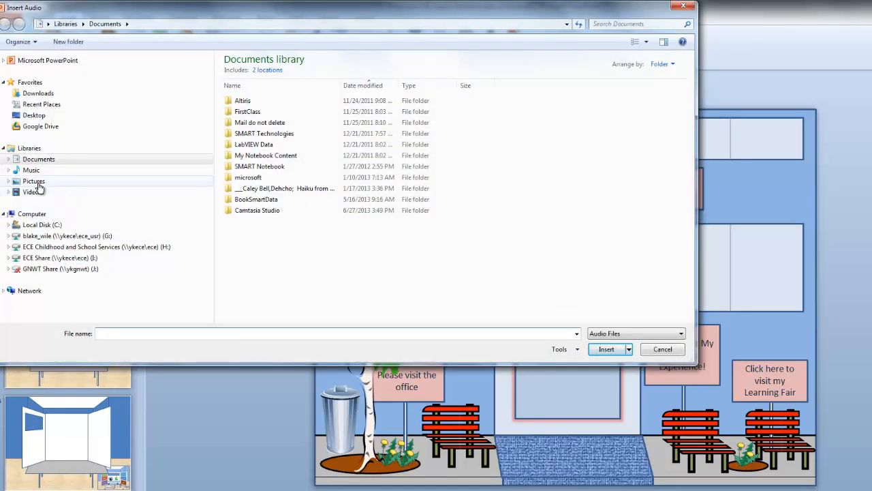
click(31, 169)
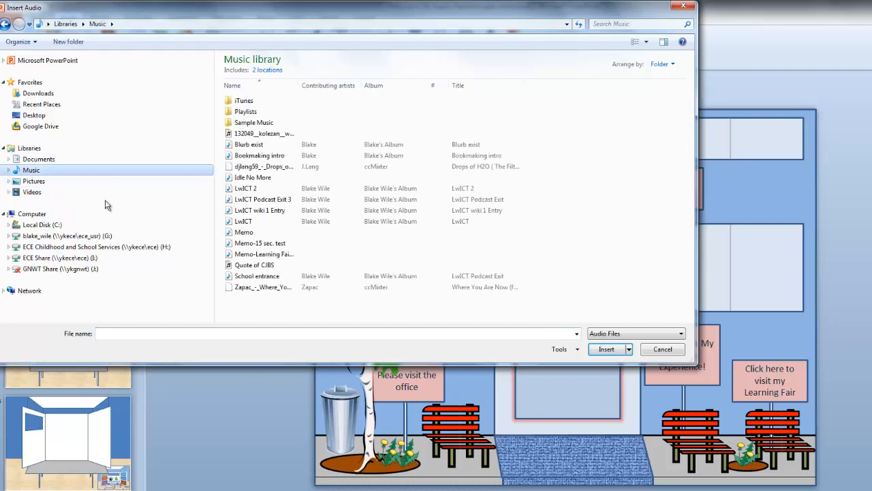
click(663, 349)
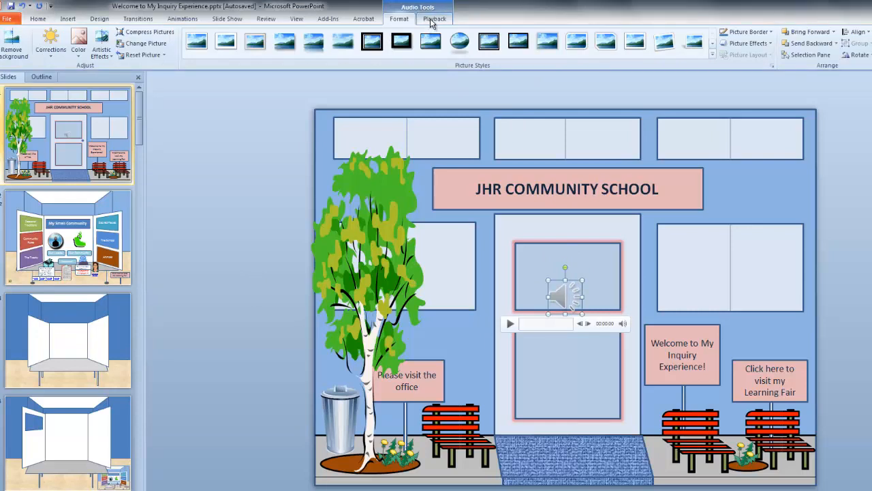
Set the entrance music to loop until stopped and start automatically
click(433, 19)
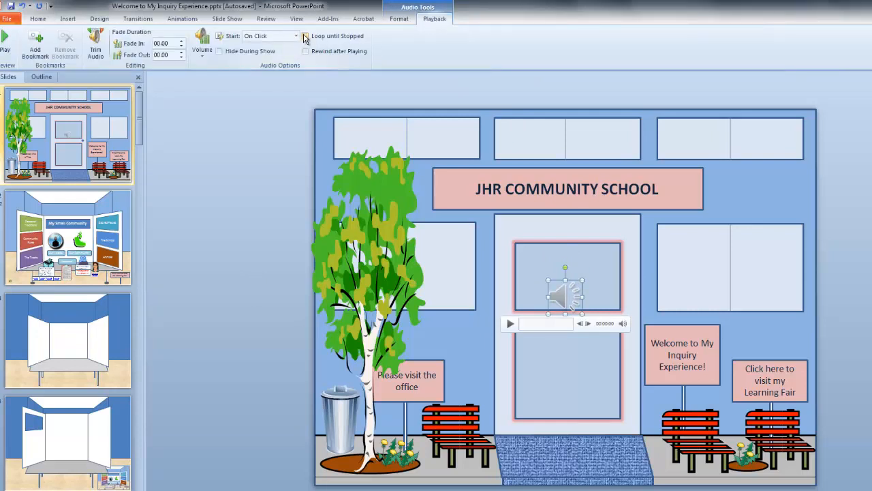
click(305, 35)
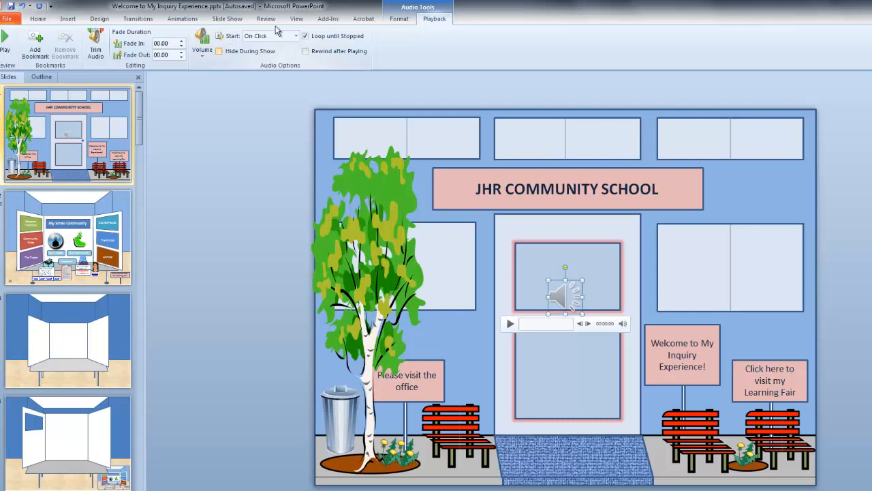
click(294, 36)
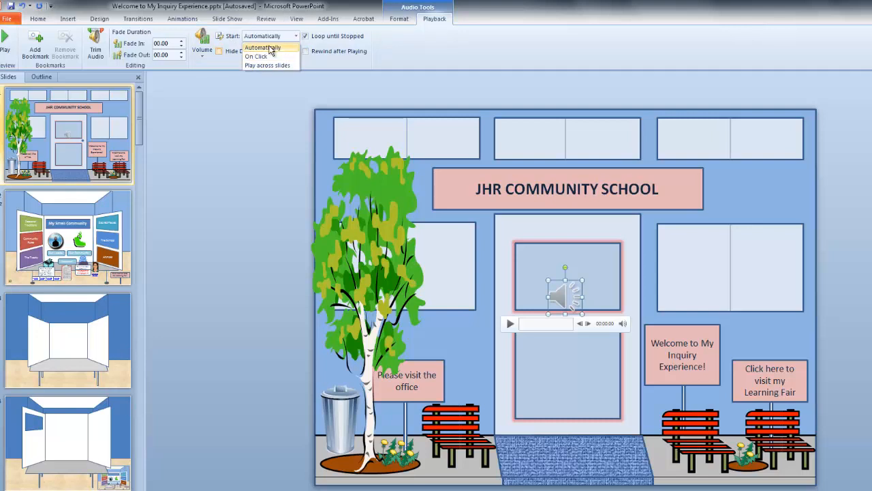
click(269, 46)
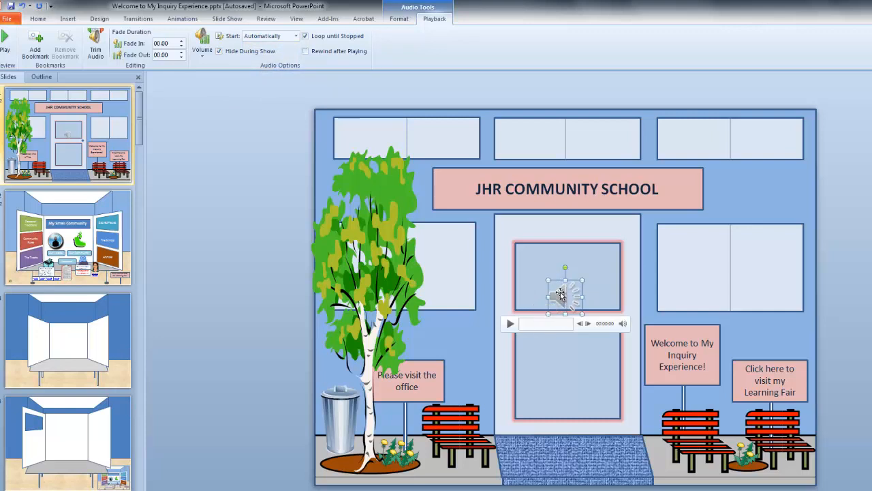
Lower the music volume to Medium and confirm the chosen level
click(202, 39)
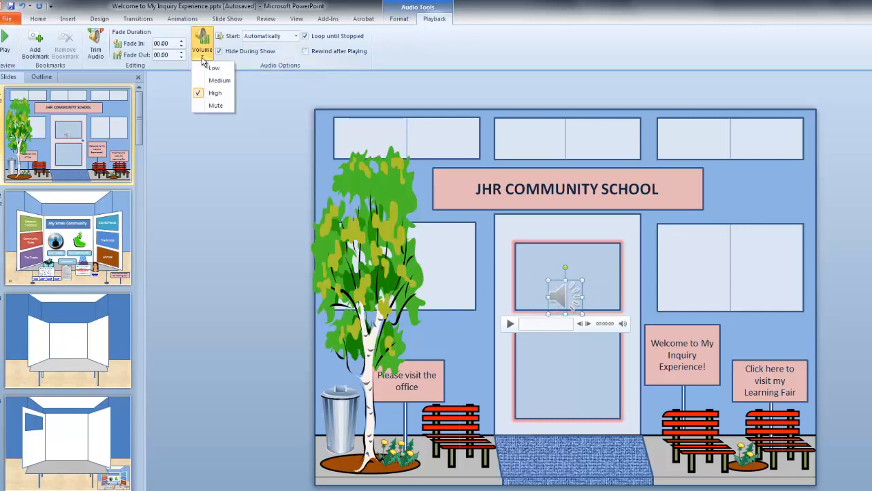
click(203, 84)
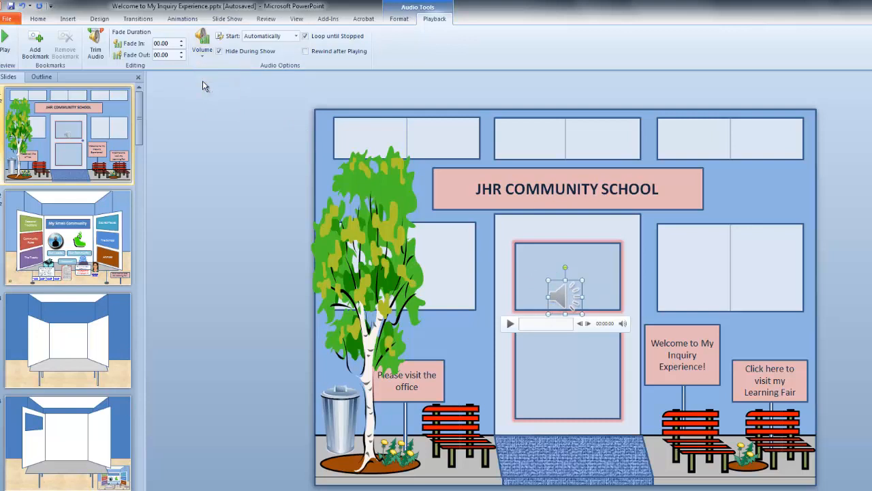
click(202, 41)
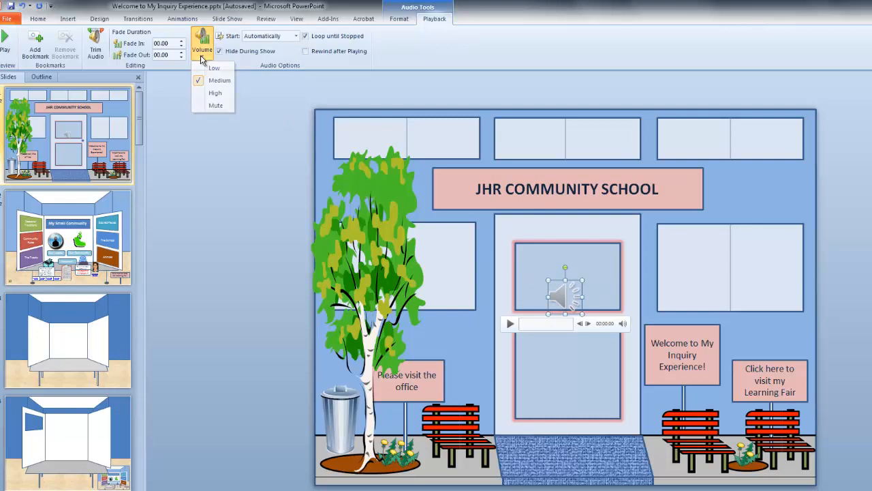
click(226, 19)
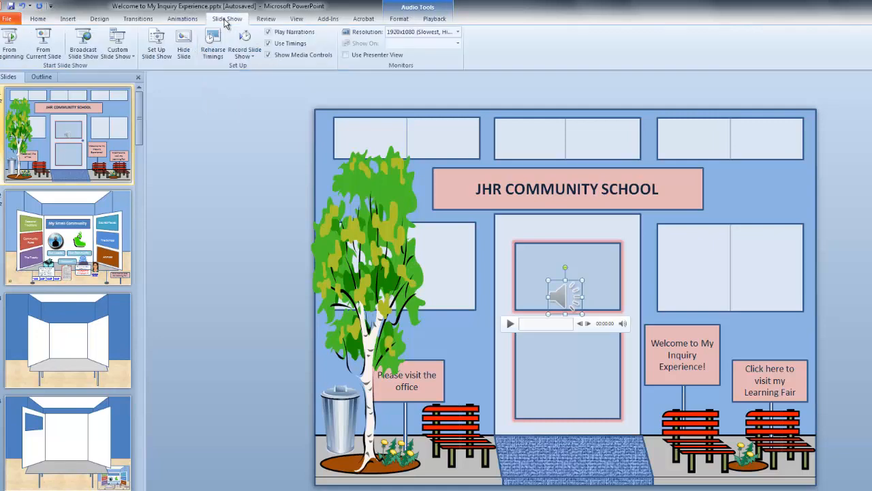
mouse_move(44, 38)
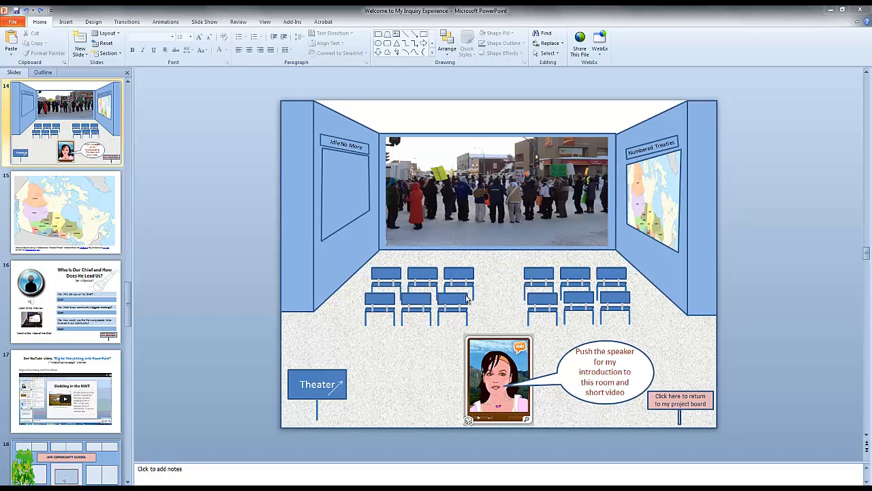
mouse_move(416, 299)
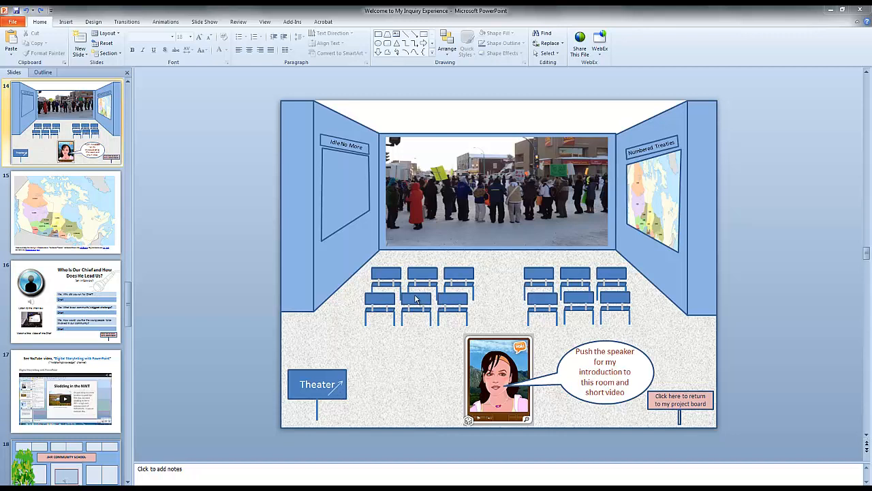
mouse_move(445, 309)
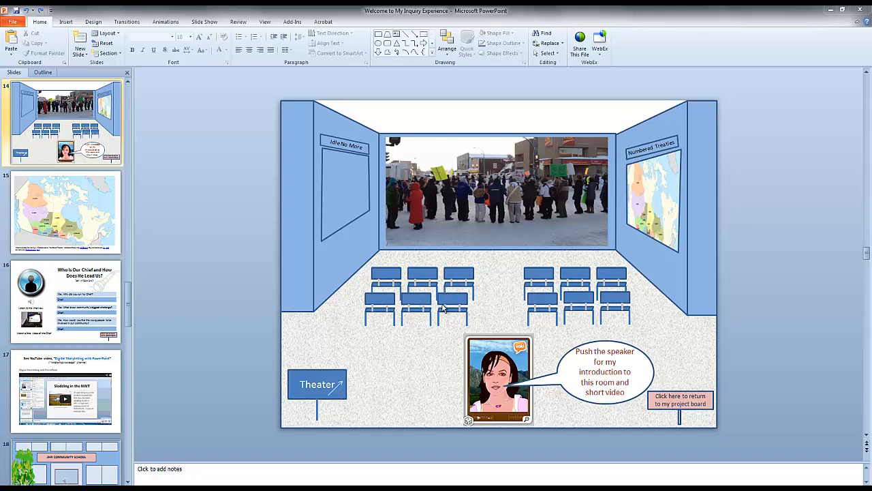
mouse_move(589, 305)
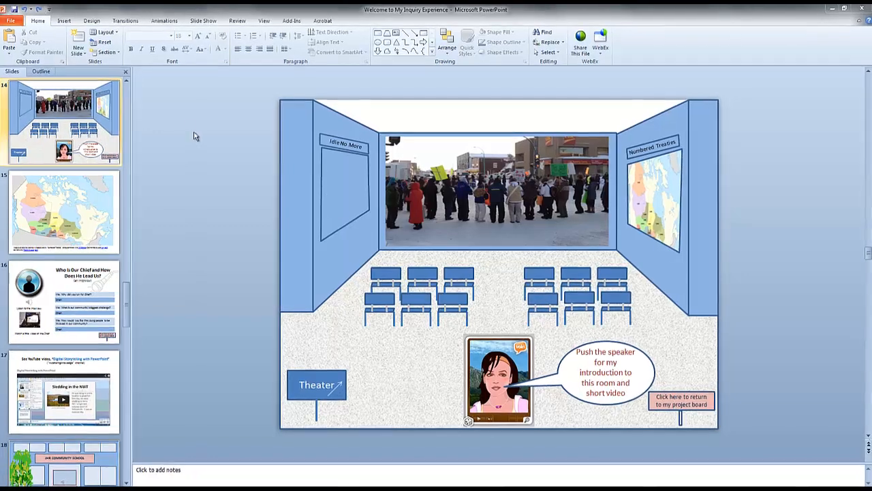
click(61, 18)
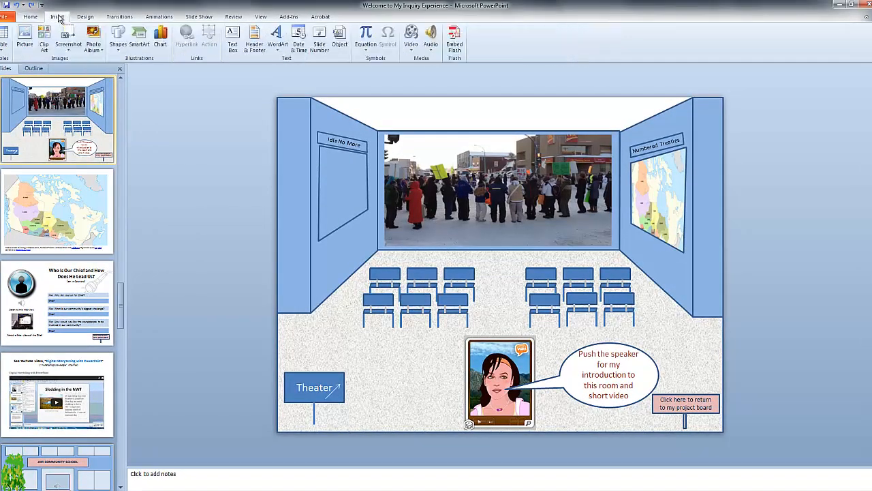
click(46, 38)
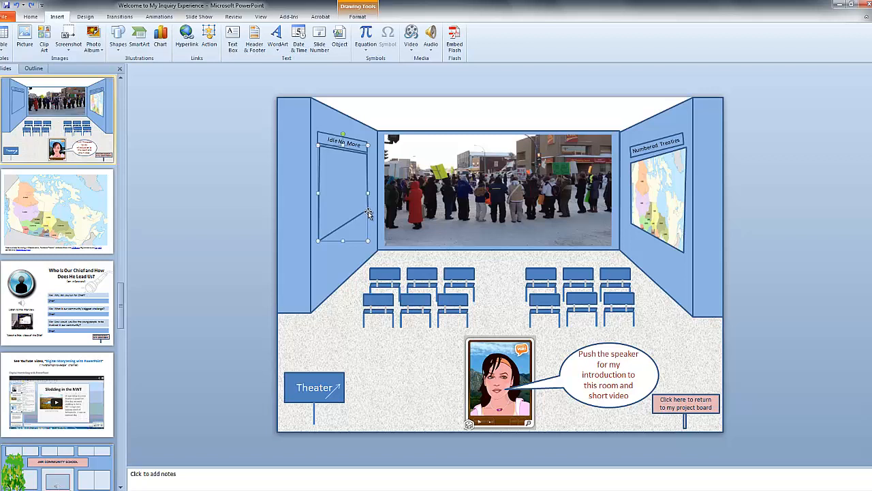
mouse_move(365, 213)
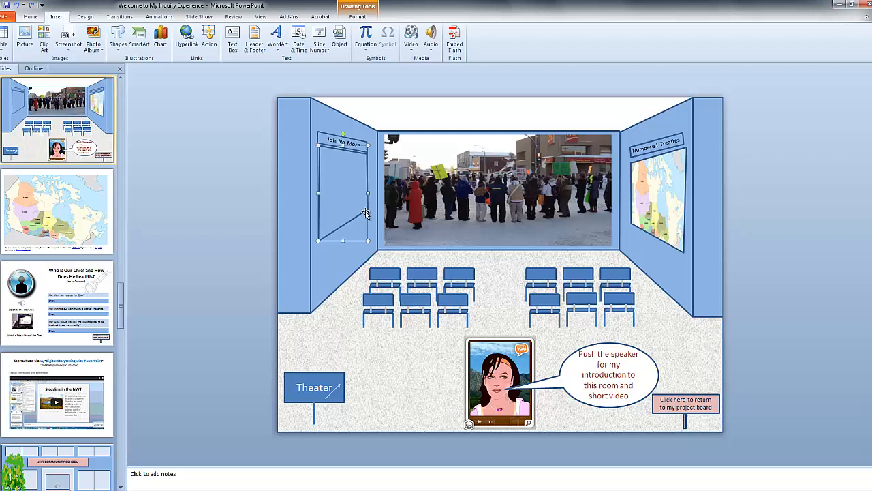
mouse_move(347, 204)
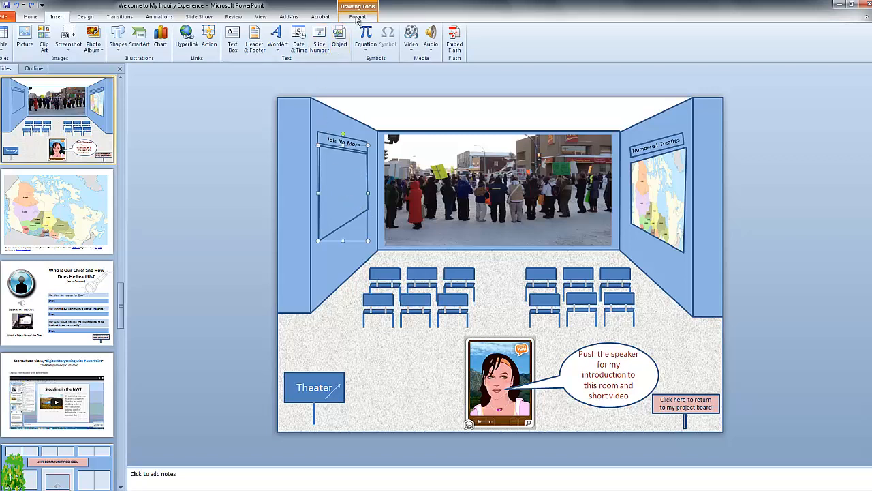
Fill the Idle No More frame shape with the protest photo from the Pictures library
click(322, 27)
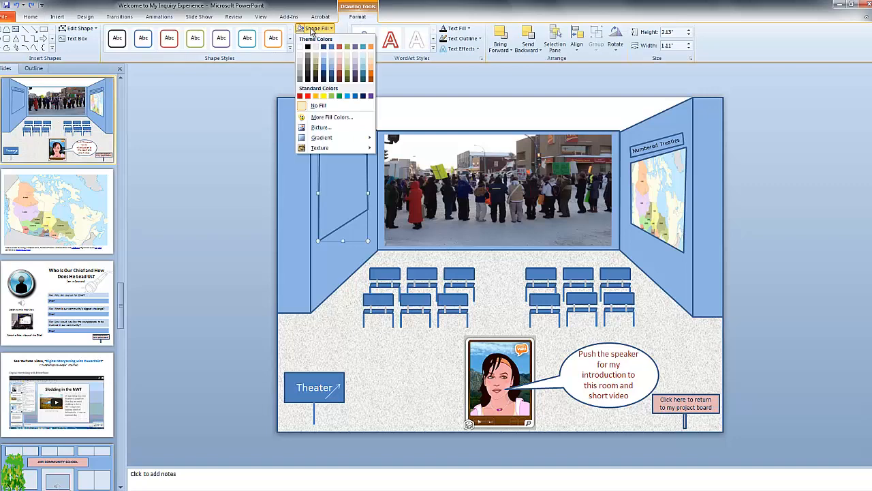
click(320, 128)
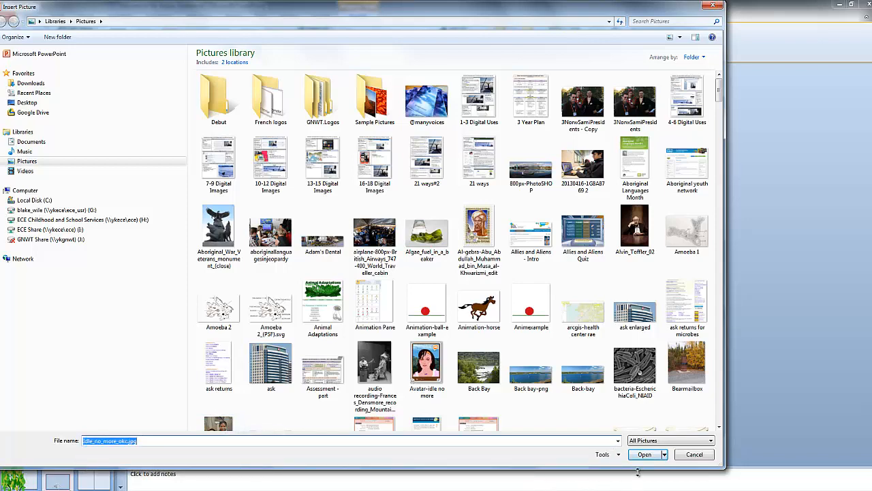
click(644, 454)
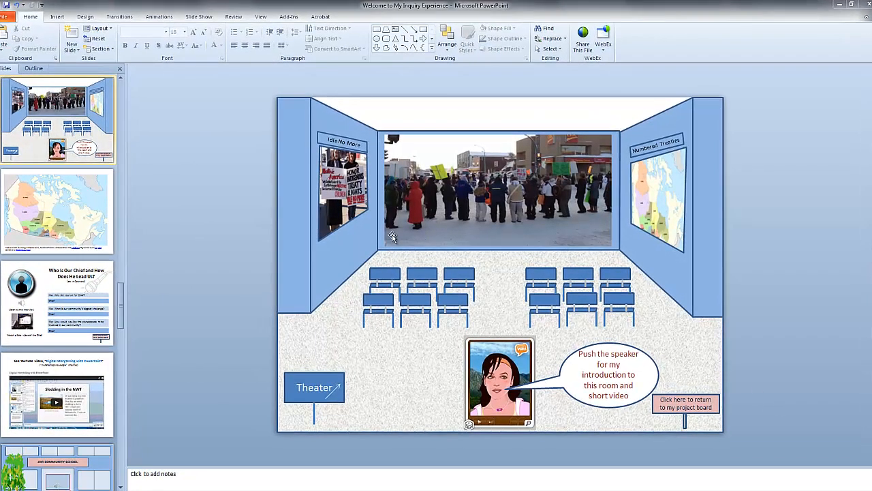
Play the centre-wall protest video to preview it
click(497, 191)
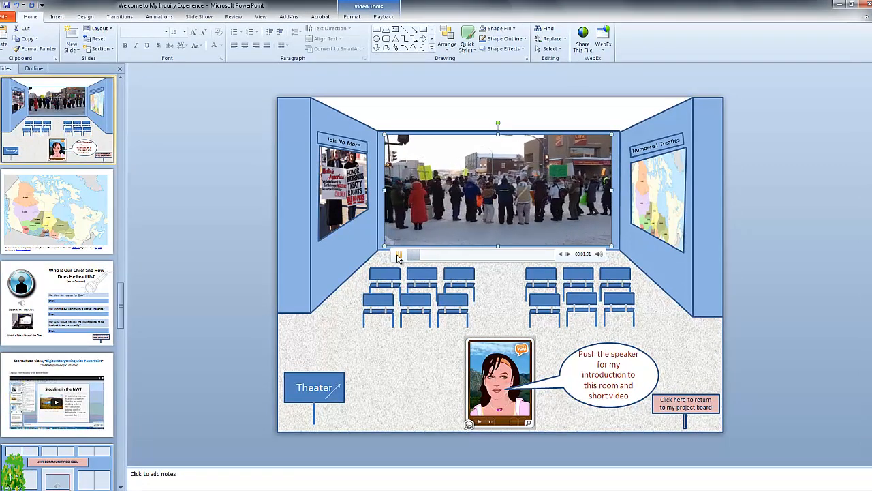
click(401, 255)
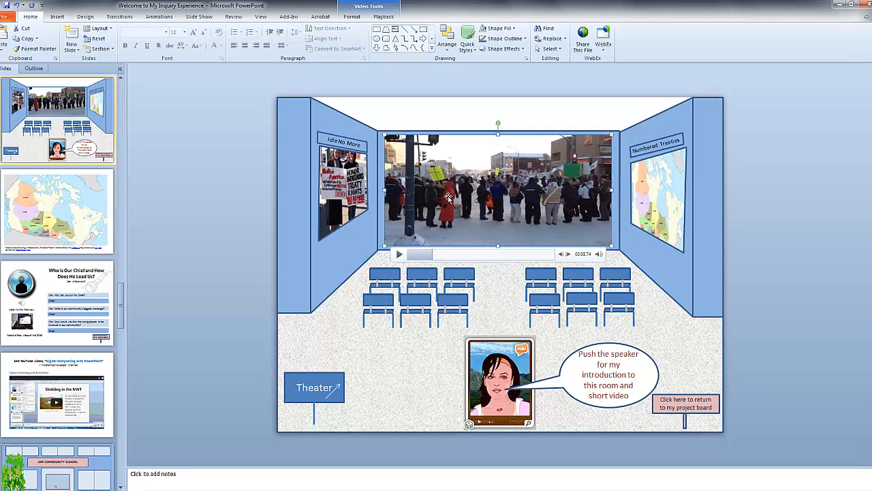
mouse_move(455, 231)
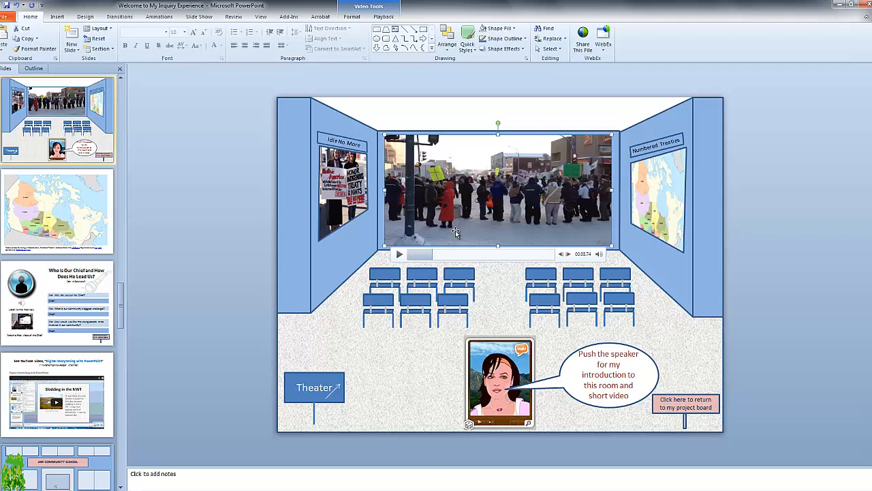
mouse_move(538, 202)
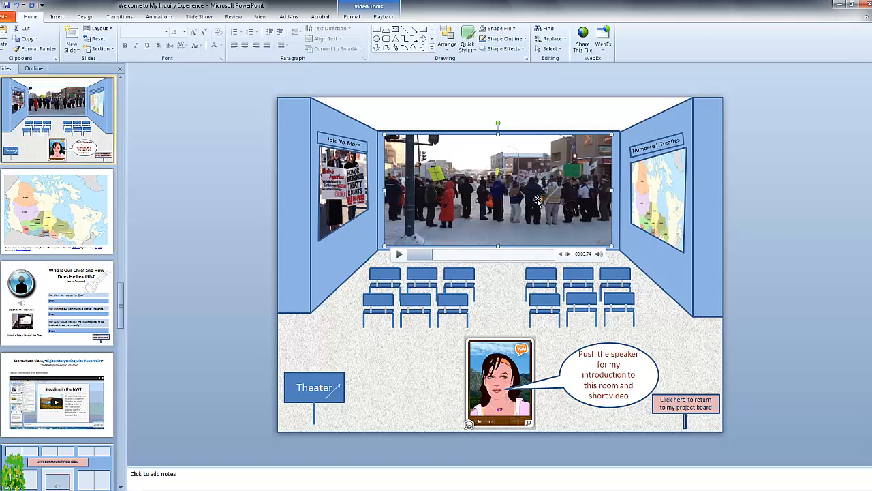
mouse_move(499, 199)
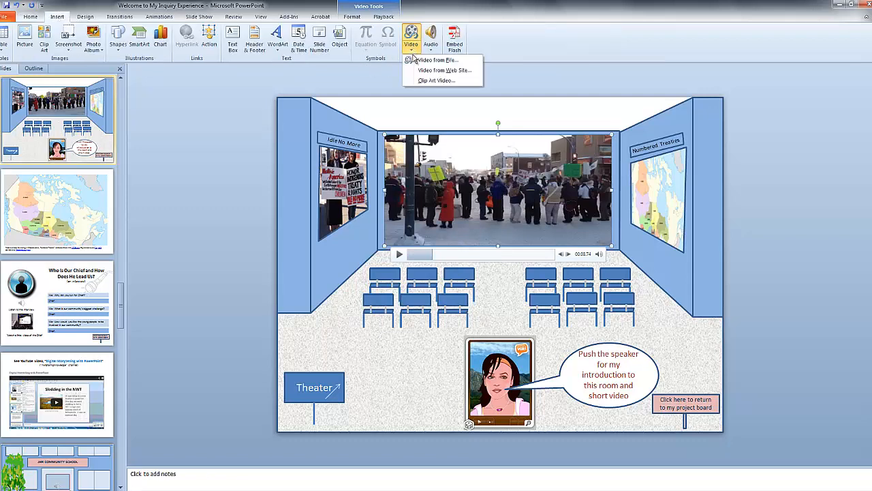
Browse the Videos library through Video from File without adding a clip
click(436, 68)
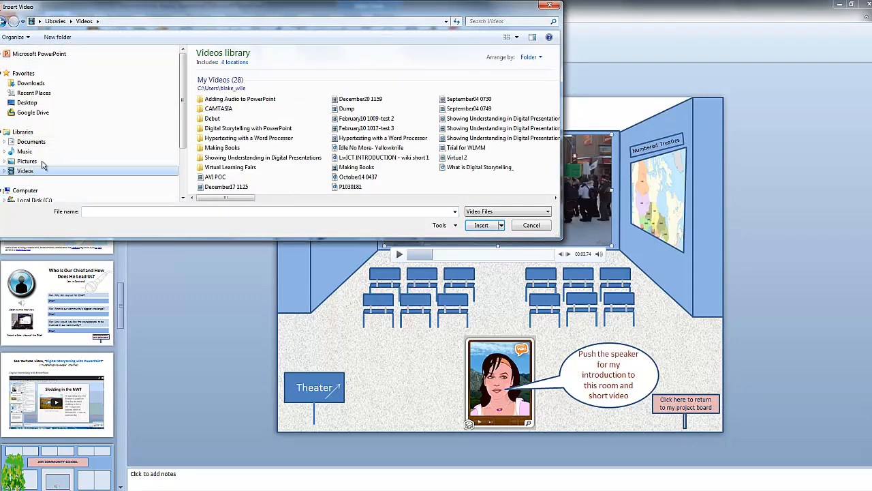
click(480, 225)
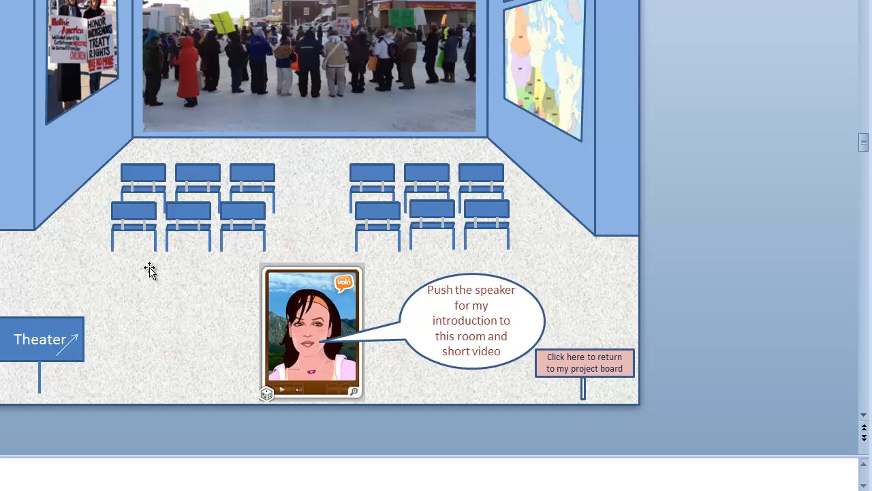
mouse_move(147, 273)
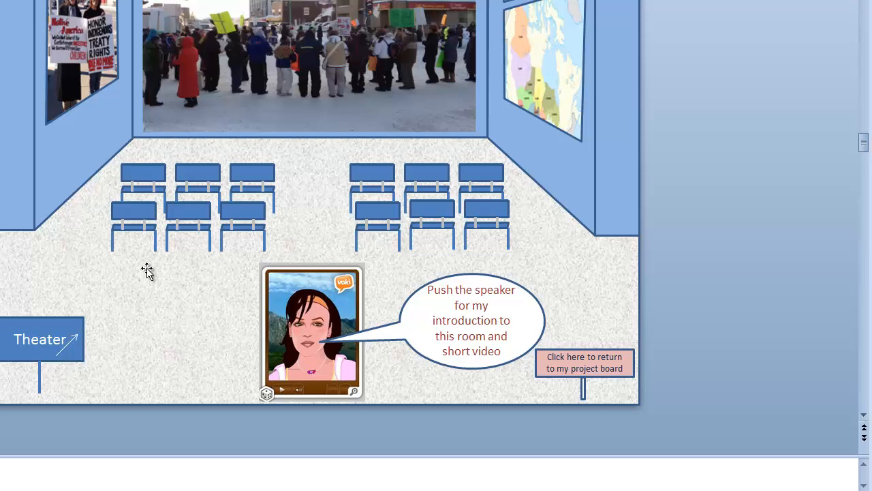
mouse_move(204, 294)
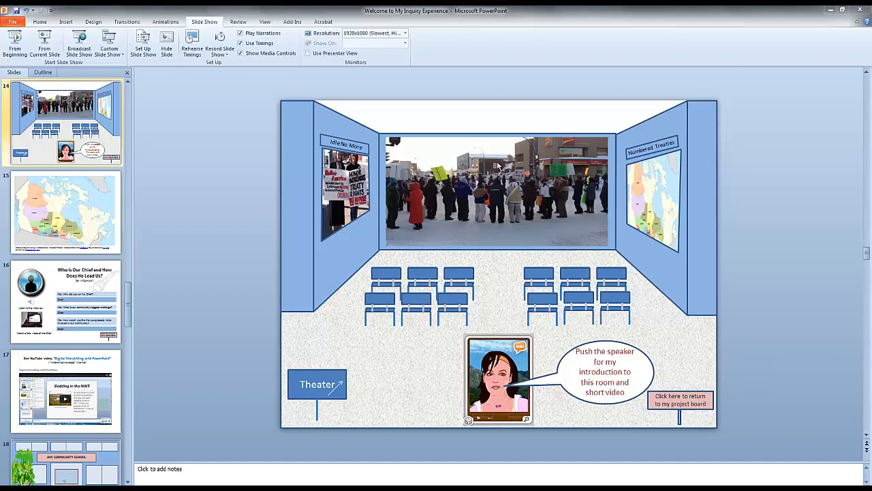
mouse_move(499, 224)
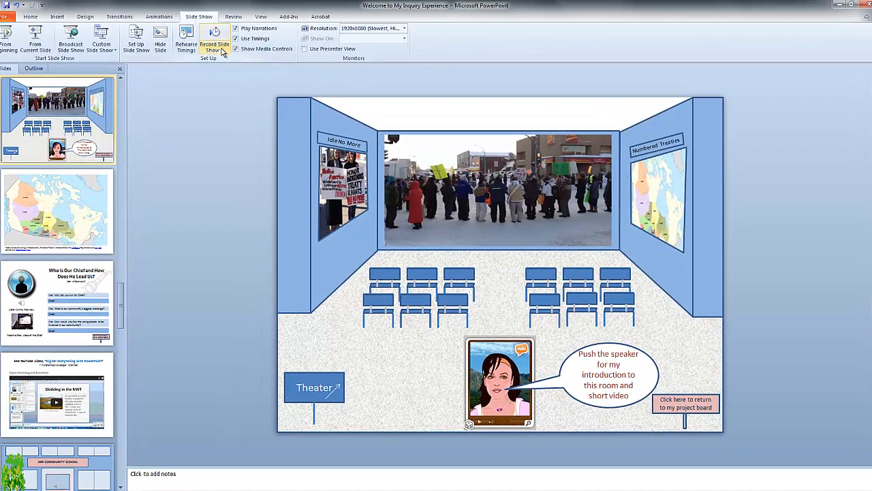
Record a spoken narration from the current treaty room slide and stop with Escape
click(218, 34)
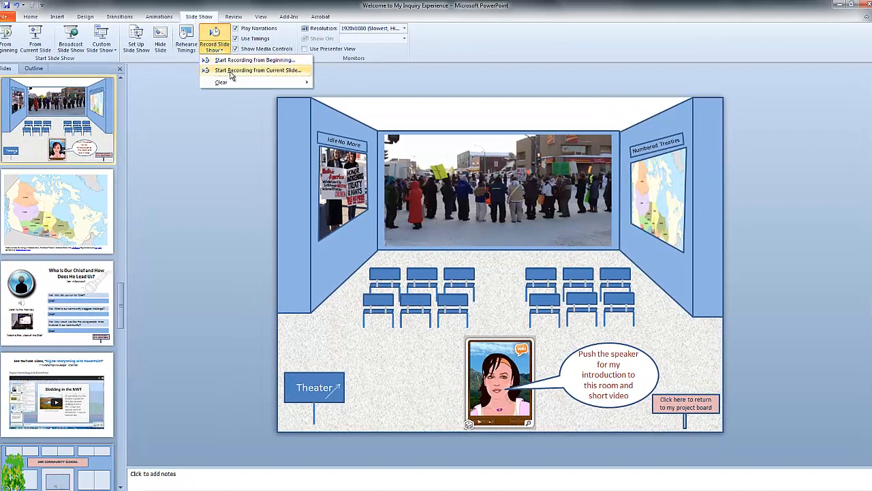
click(254, 71)
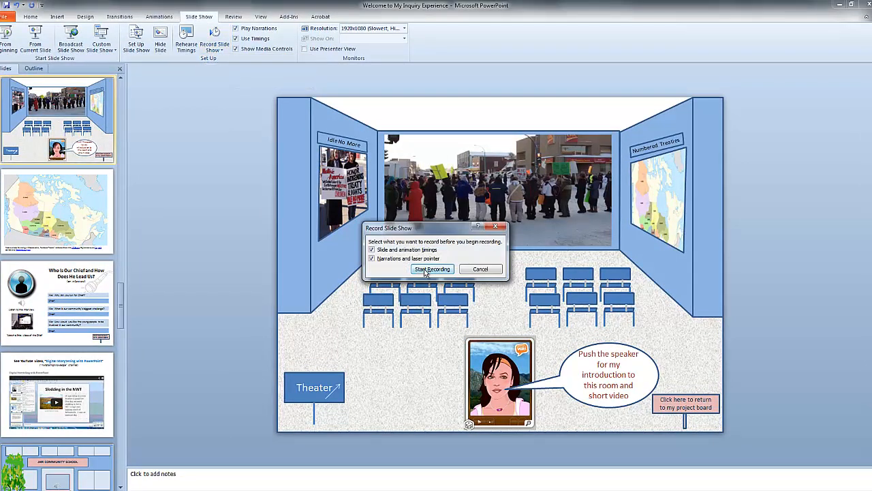
click(432, 268)
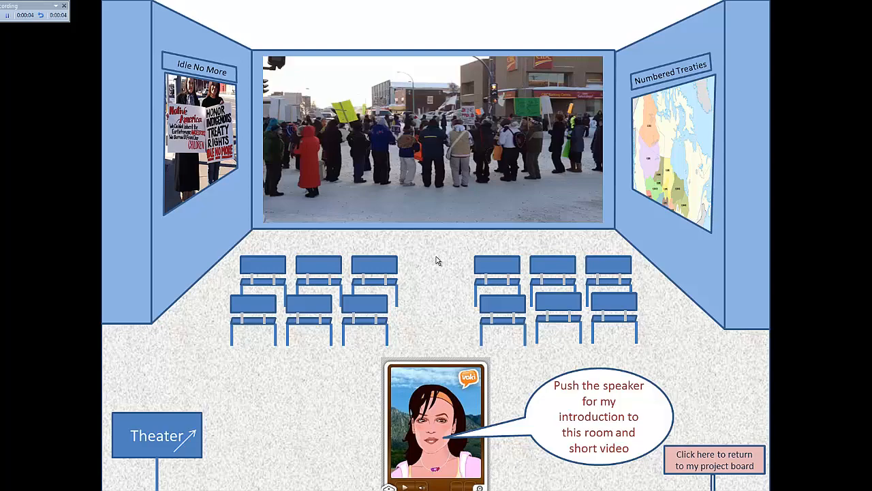
key(Escape)
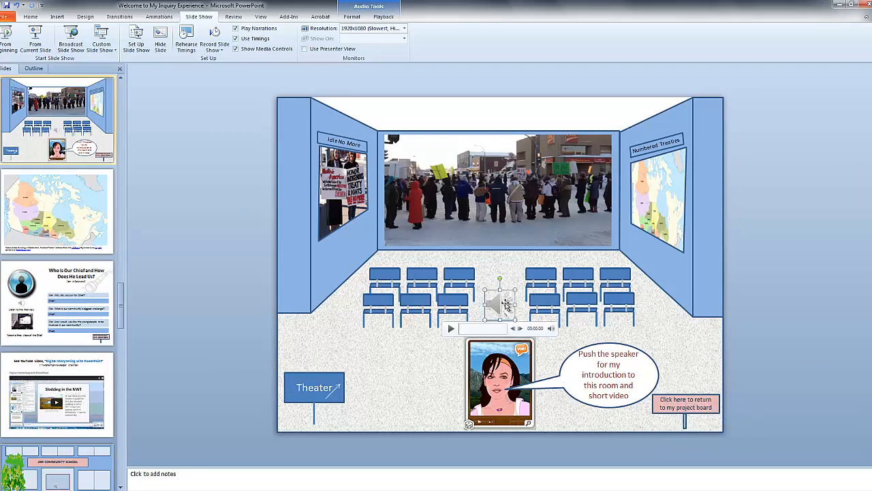
mouse_move(519, 319)
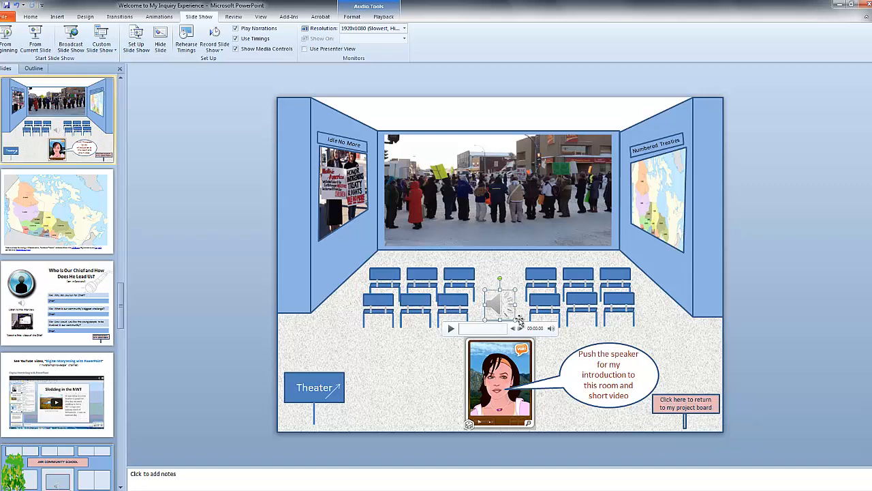
mouse_move(507, 321)
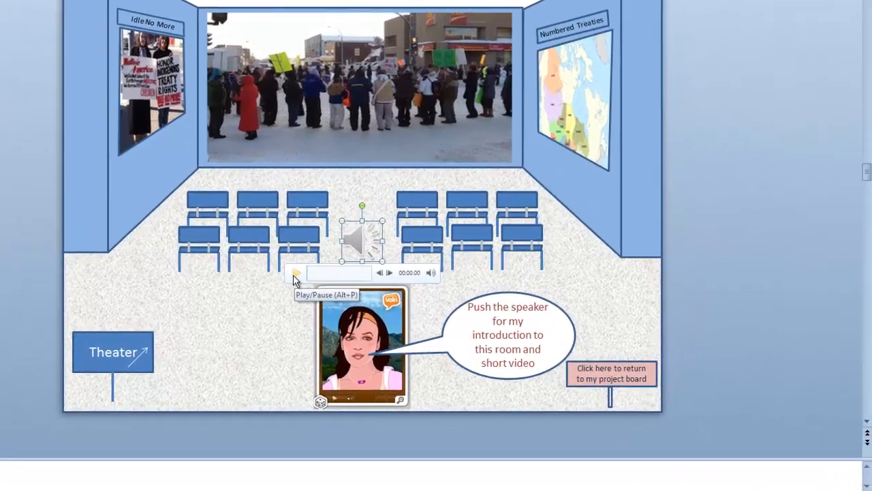
click(297, 273)
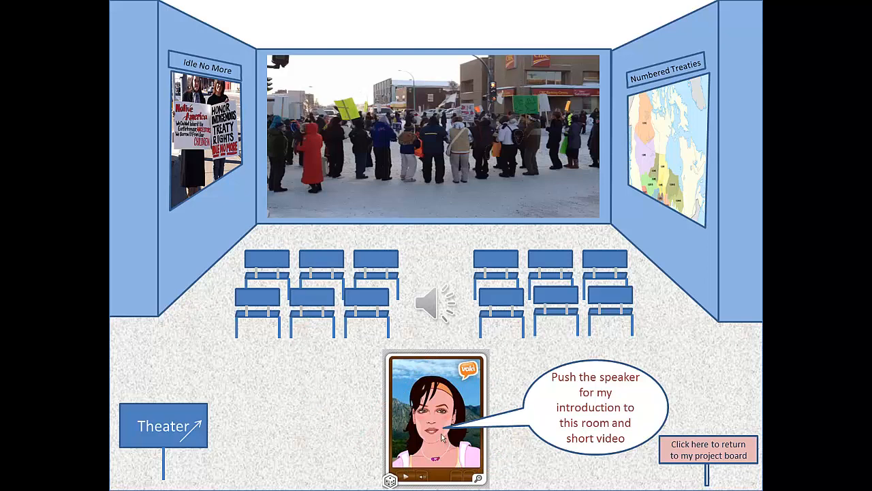
mouse_move(510, 449)
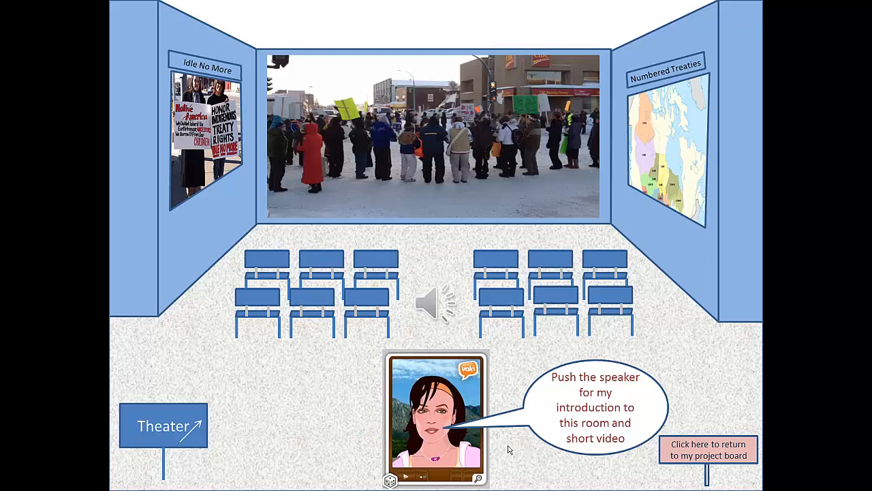
mouse_move(498, 455)
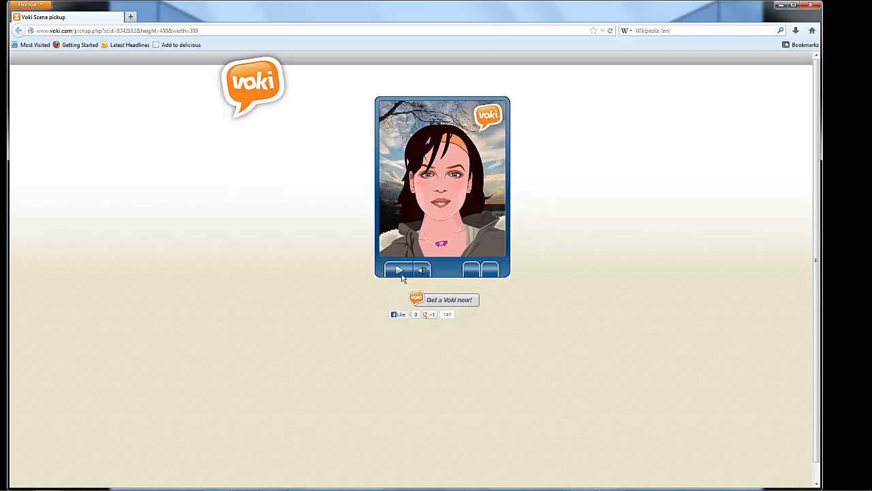
click(396, 271)
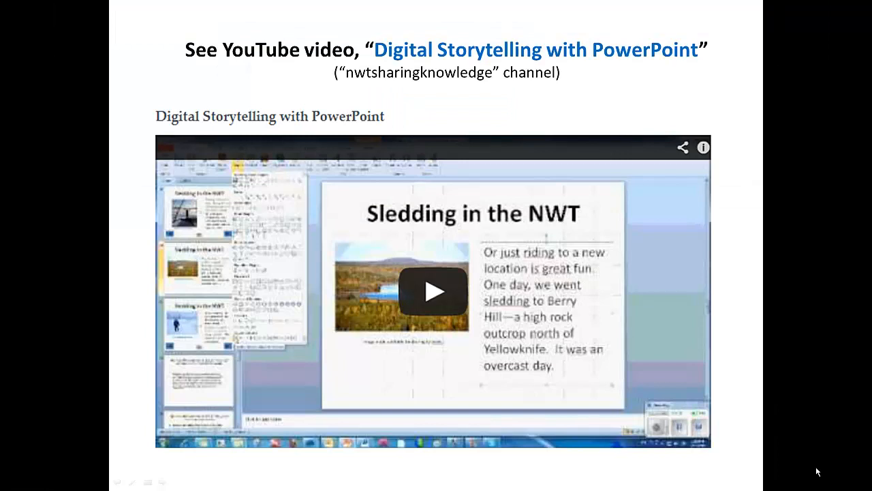
mouse_move(816, 469)
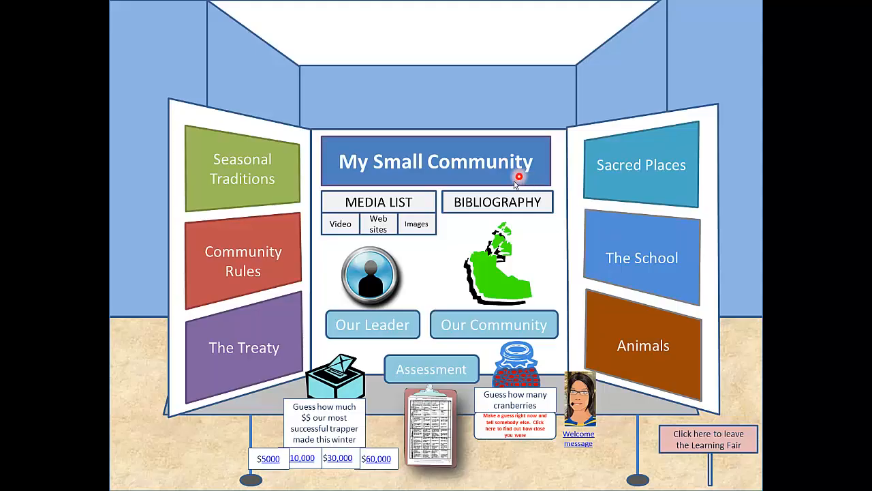
mouse_move(515, 210)
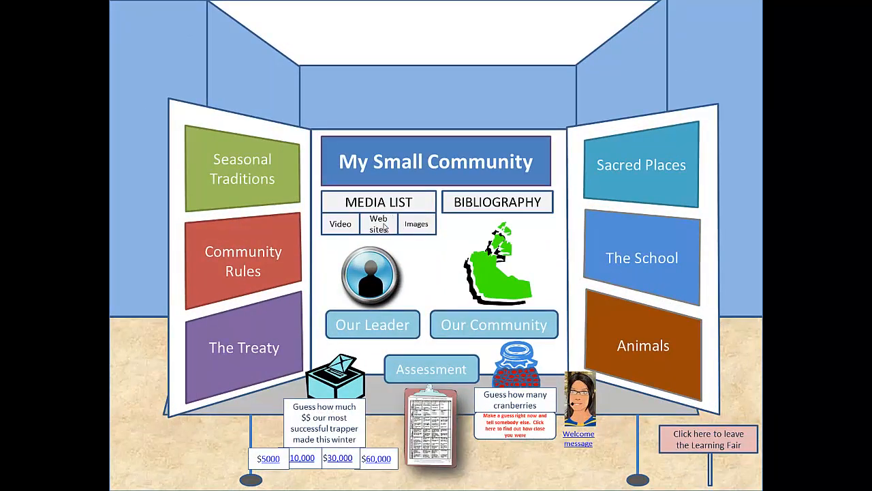
mouse_move(684, 448)
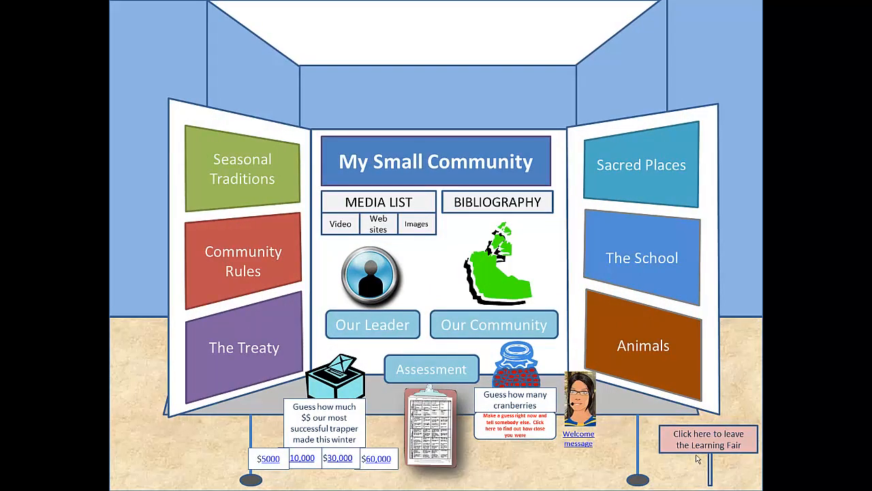